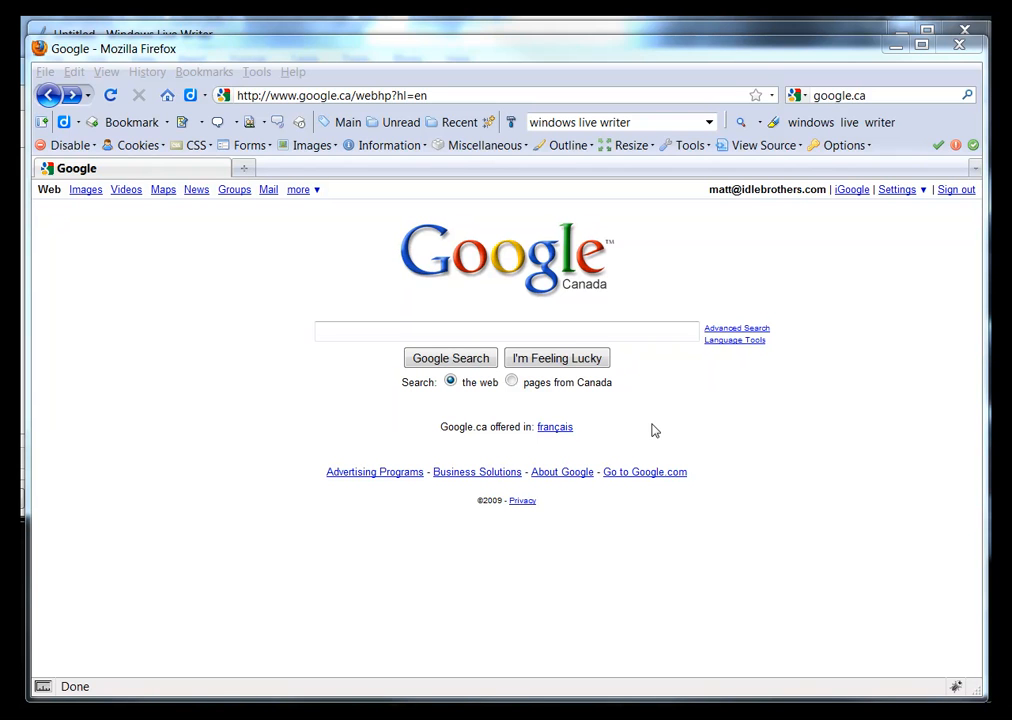
mouse_move(649, 432)
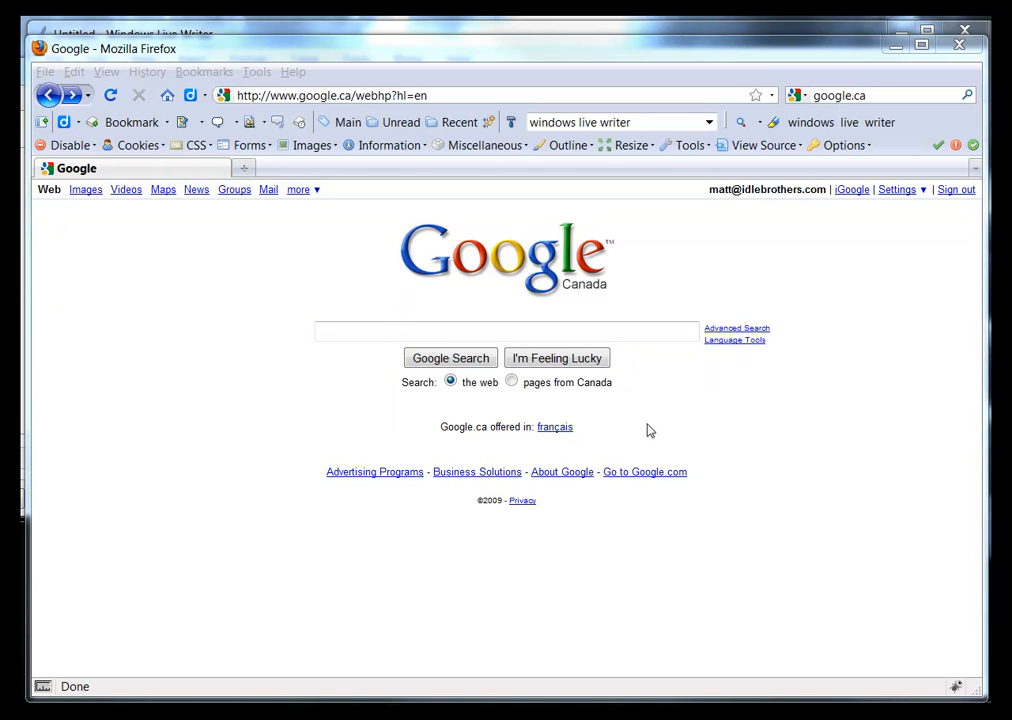
mouse_move(648, 438)
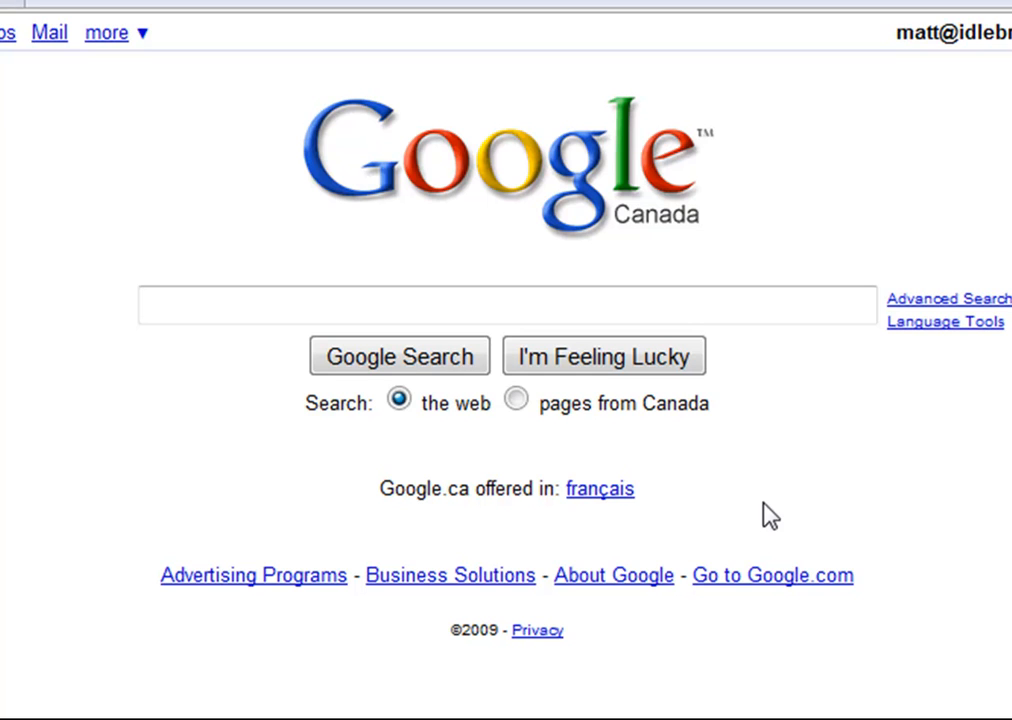
mouse_move(620, 489)
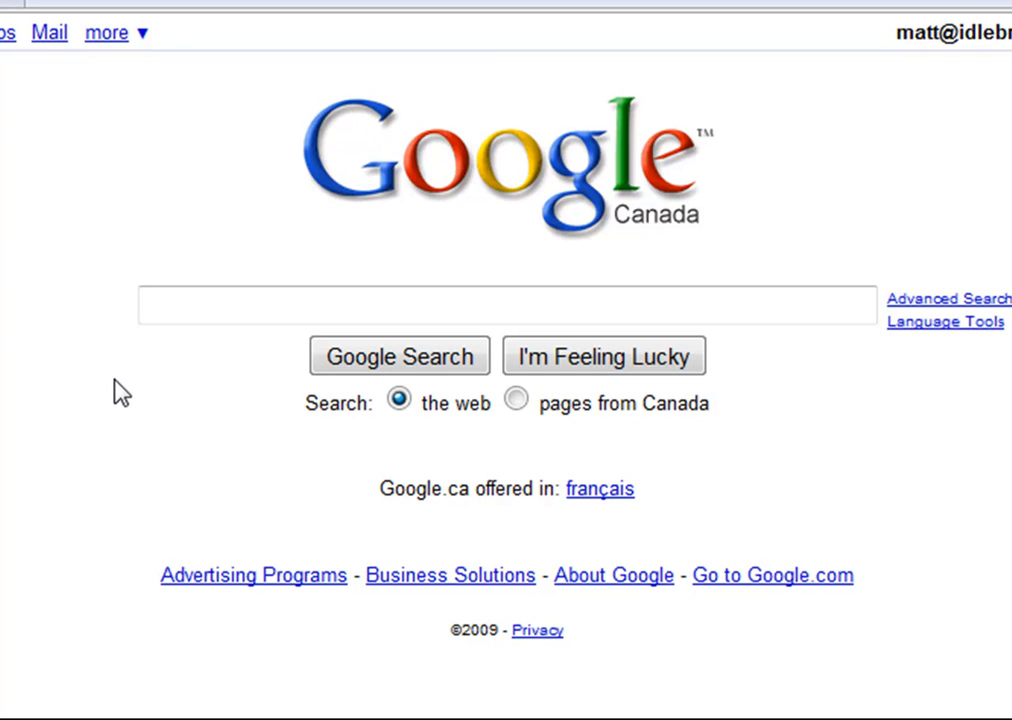
mouse_move(135, 313)
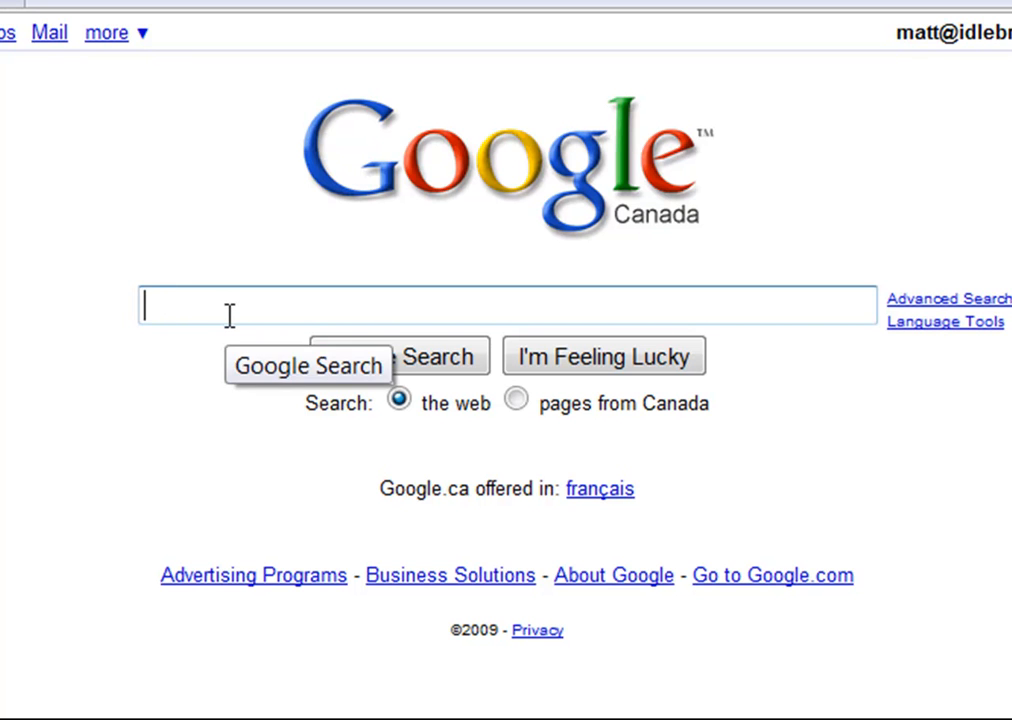
Step: Search Google for 'Windows Live Writer' and go to the Windows Live Writer Beta download page
text(Write)
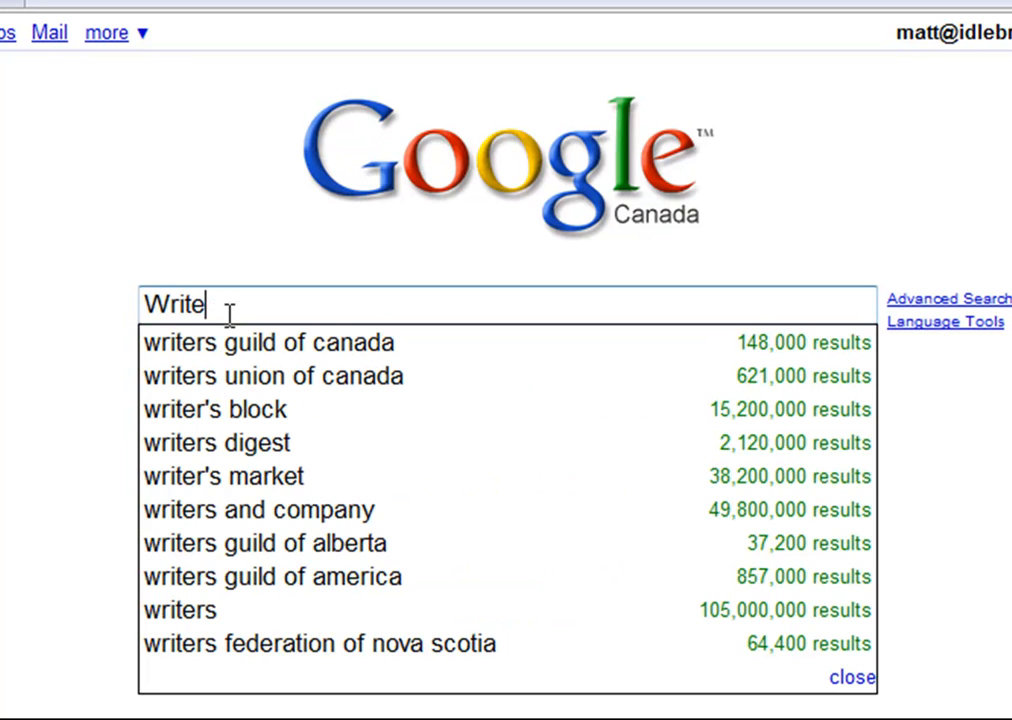
text(Windows Live)
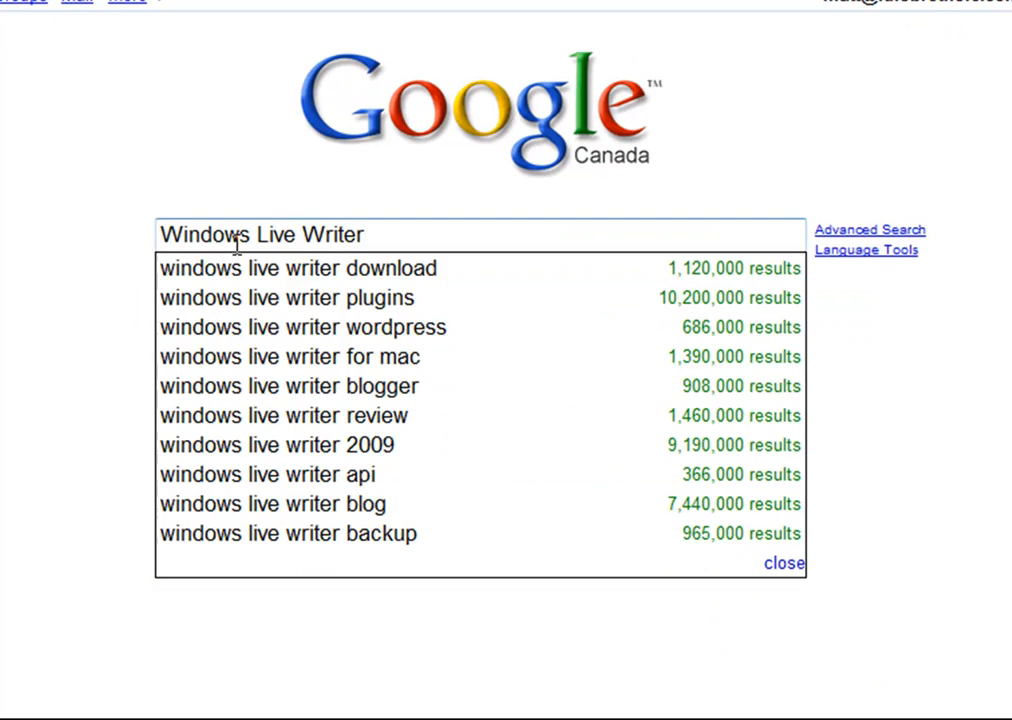
click(426, 76)
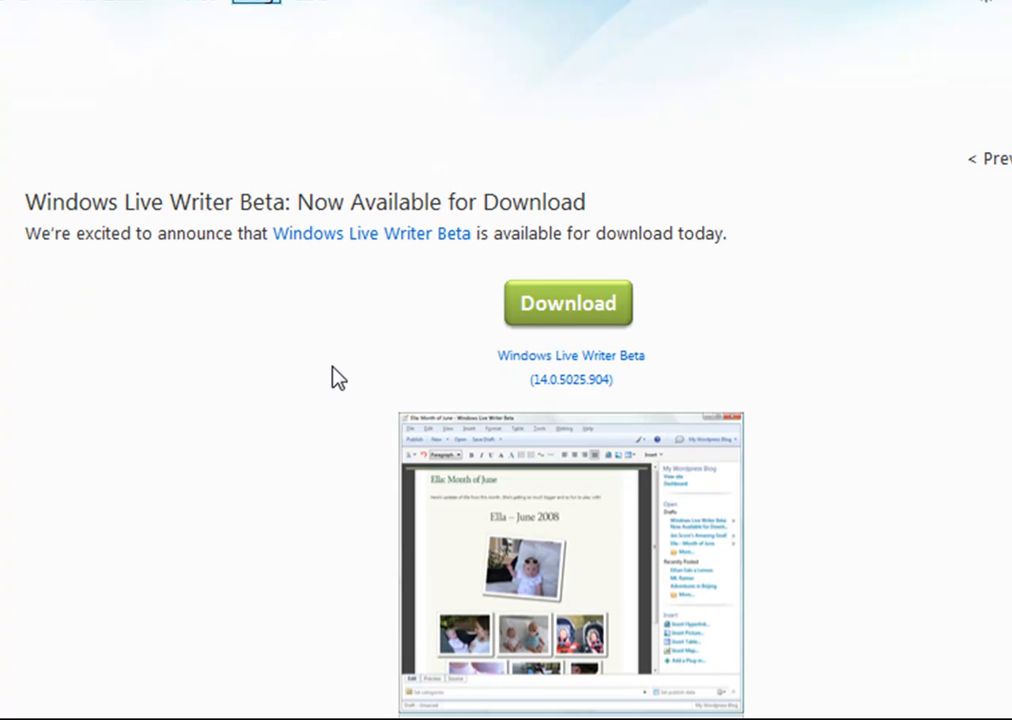
mouse_move(556, 310)
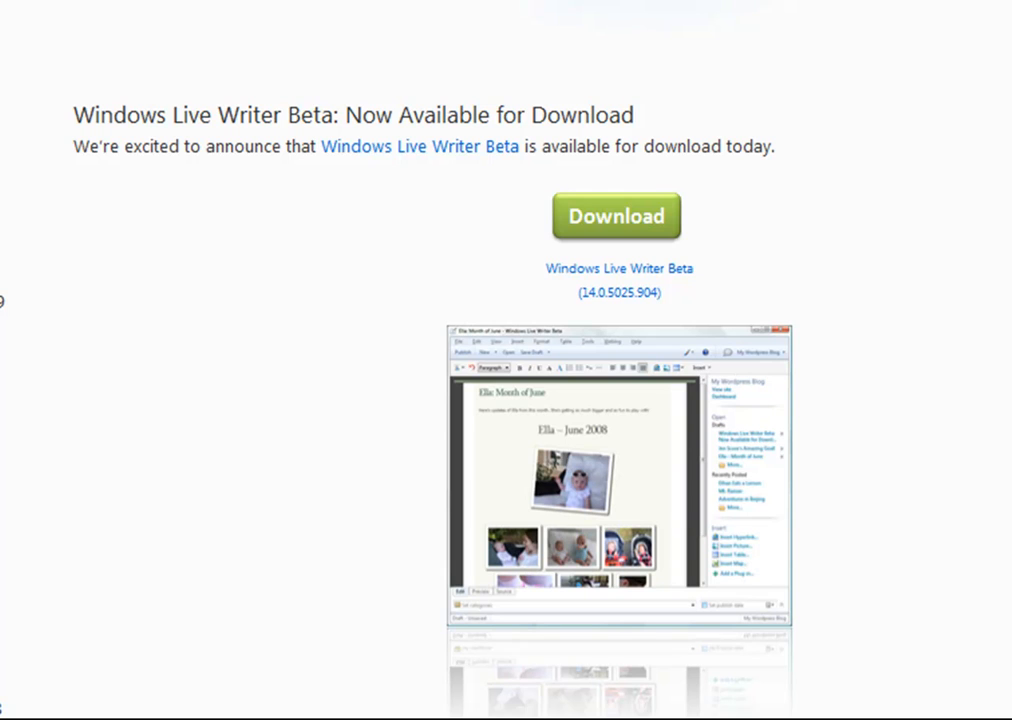
mouse_move(951, 313)
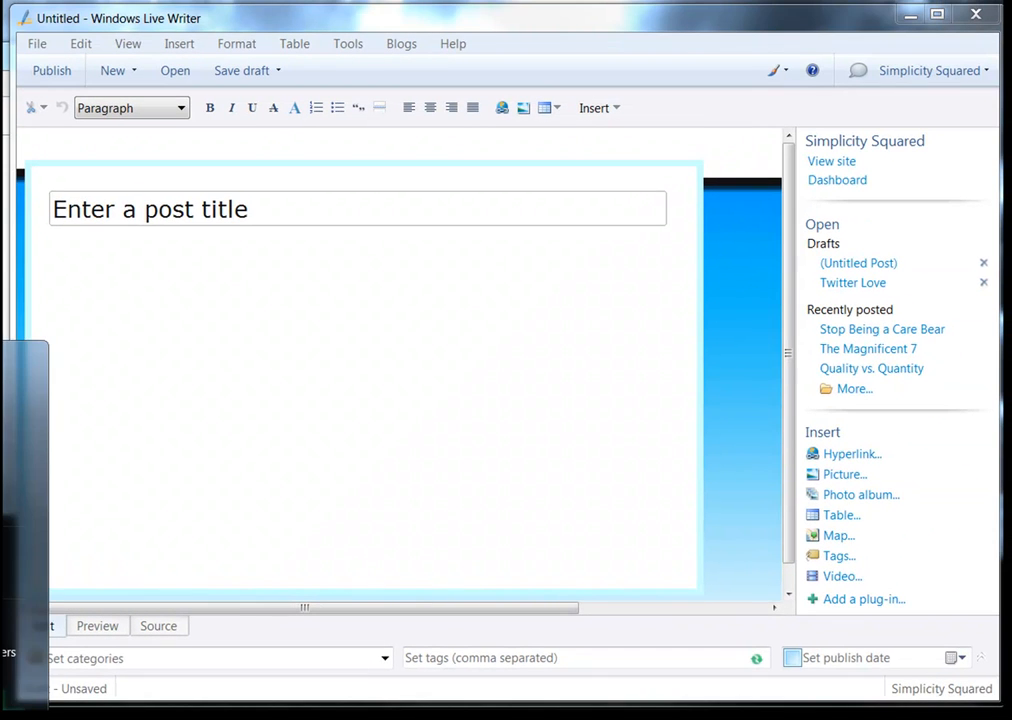
Step: Show the Accounts page of the Options dialog from the Tools menu, listing Simplicity Squared
click(348, 43)
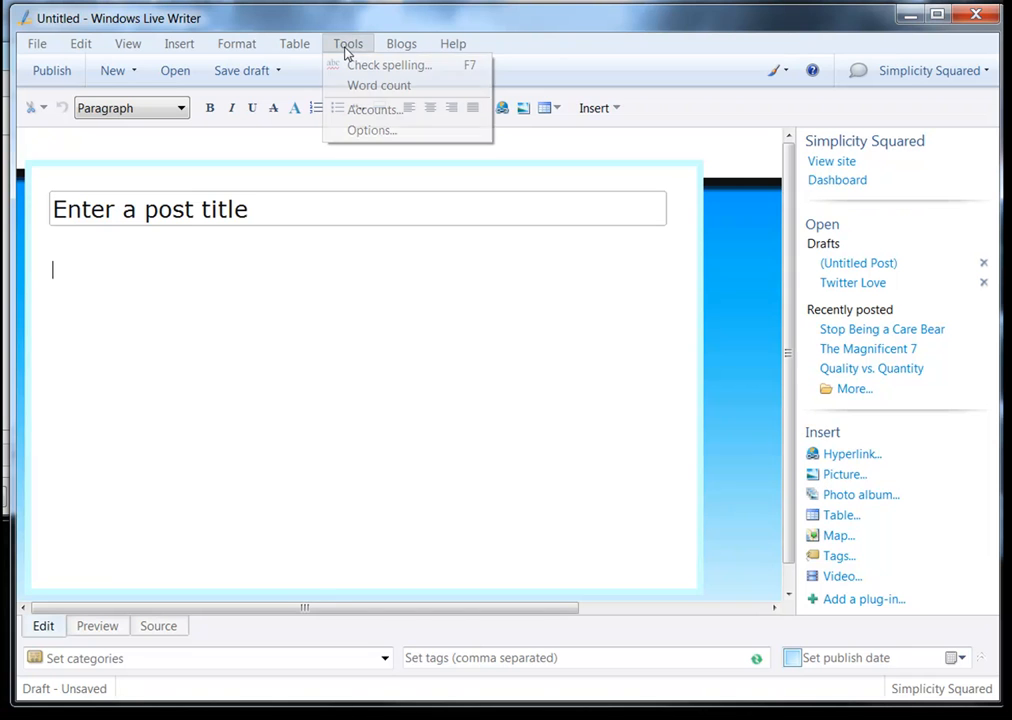
click(371, 130)
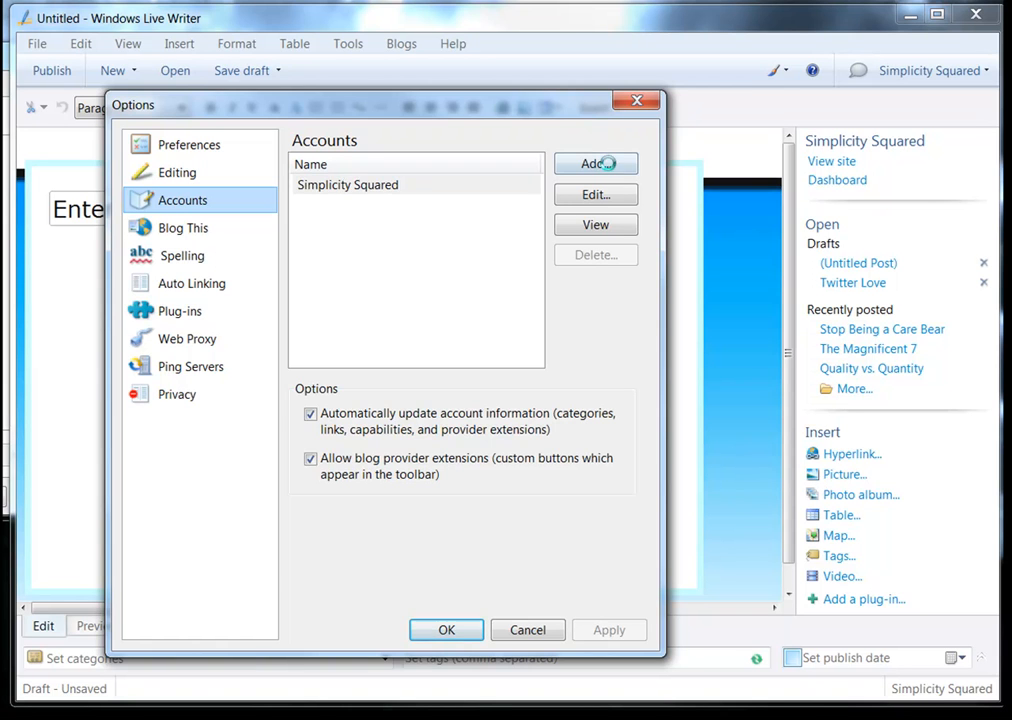
Step: Add a blog account for 'Other blog service' and advance to the address and login form
click(595, 163)
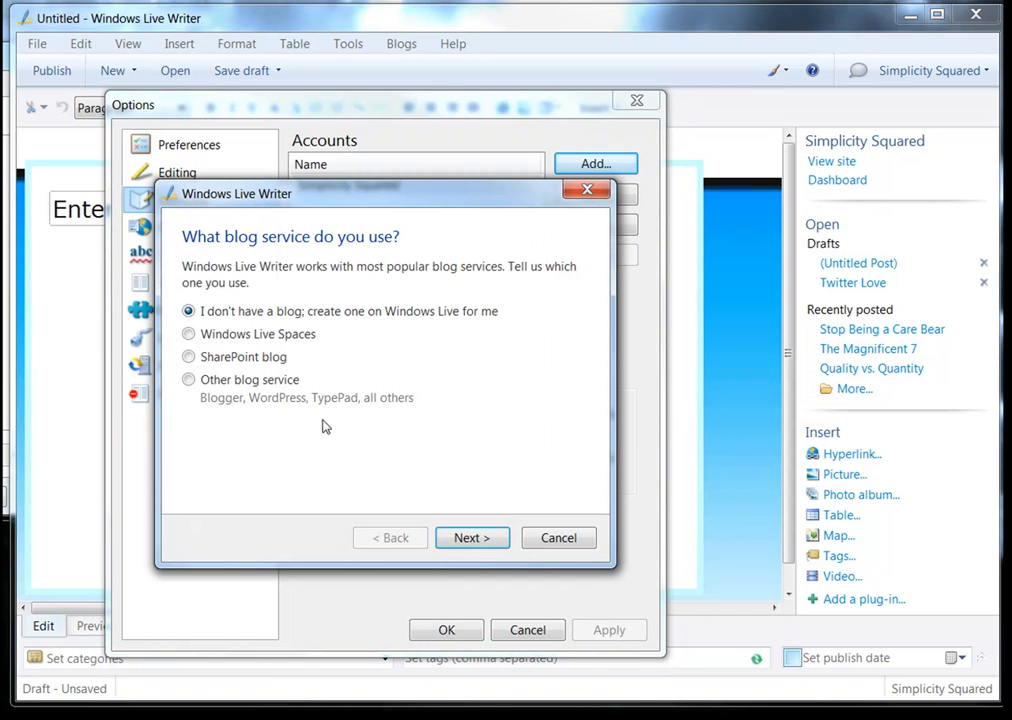
mouse_move(503, 233)
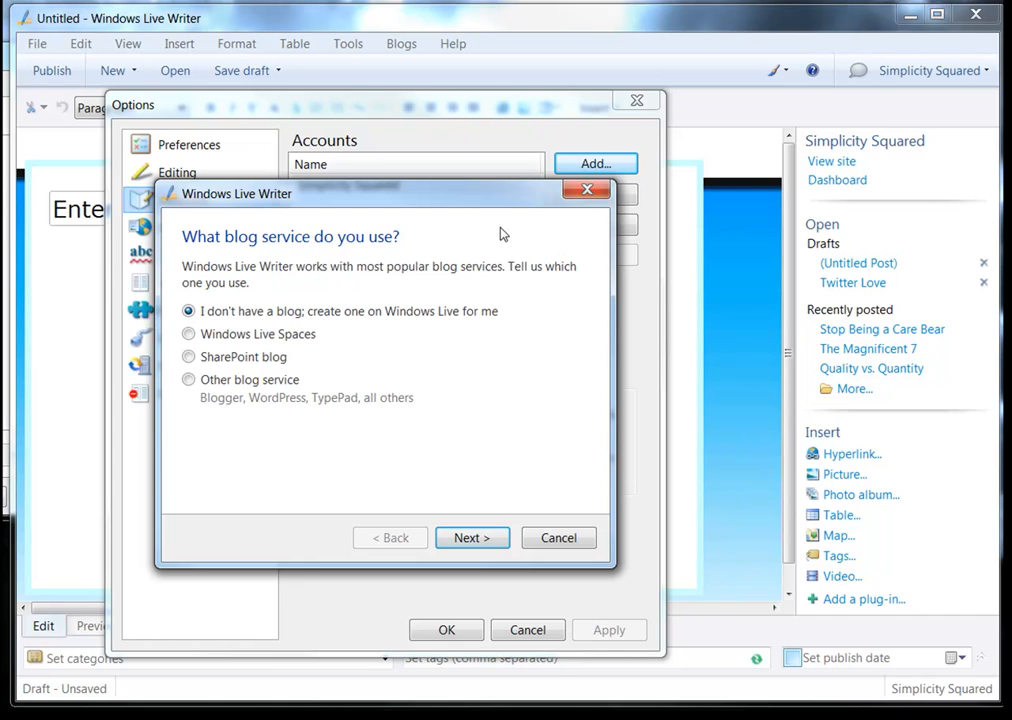
click(188, 379)
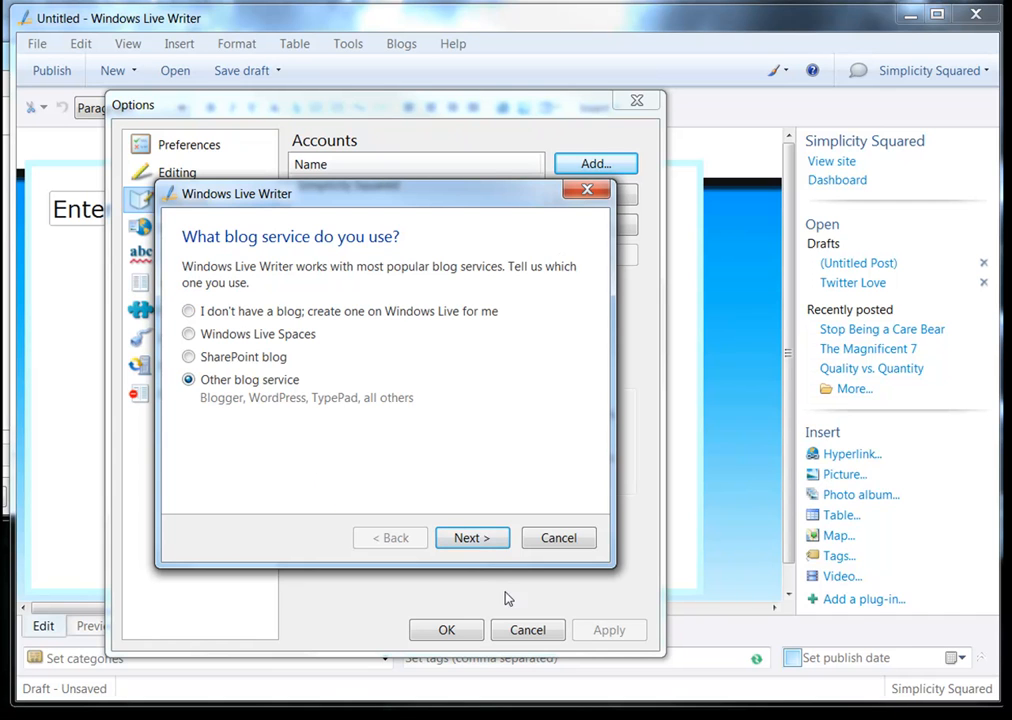
click(472, 538)
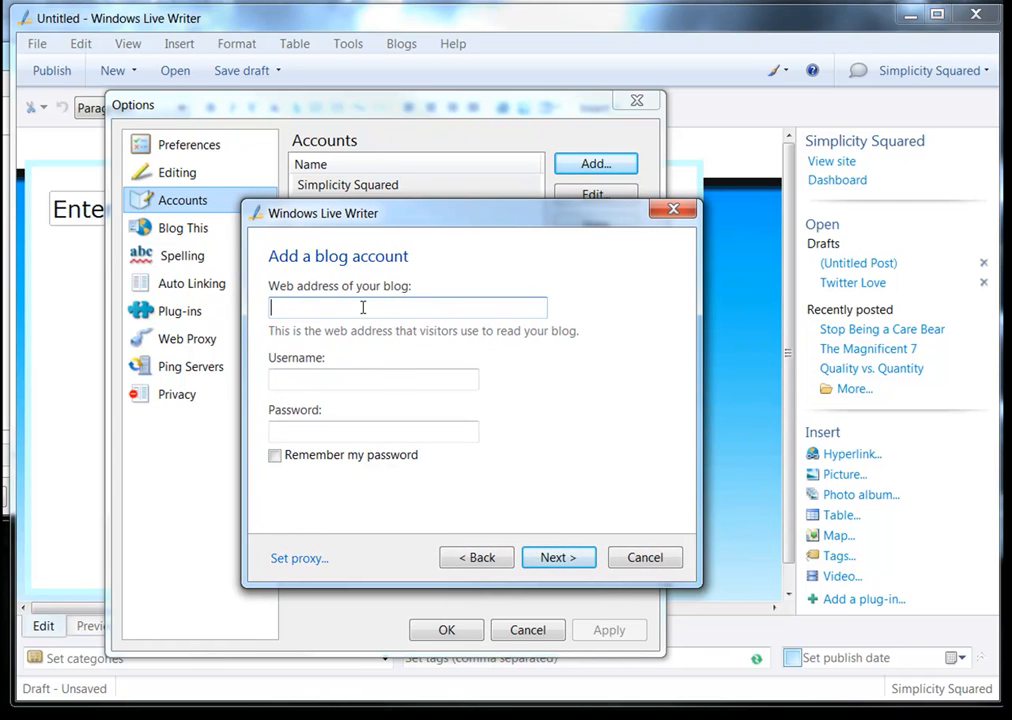
mouse_move(441, 307)
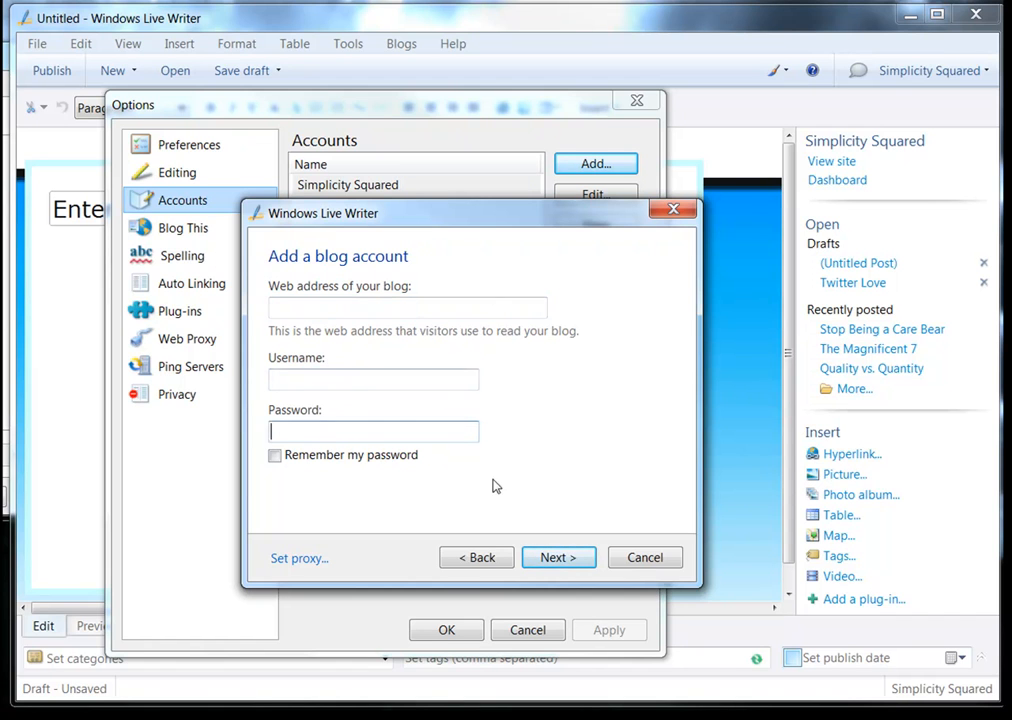
mouse_move(560, 497)
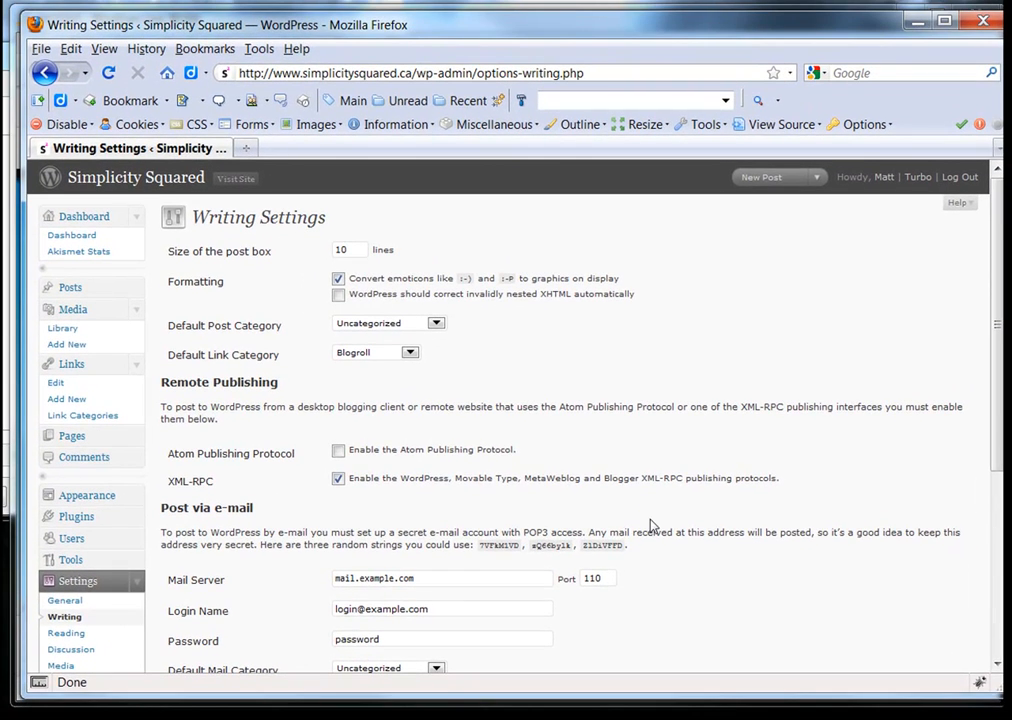
Step: Scroll down the WordPress Writing Settings page to the XML-RPC remote publishing option
scroll(down, 3)
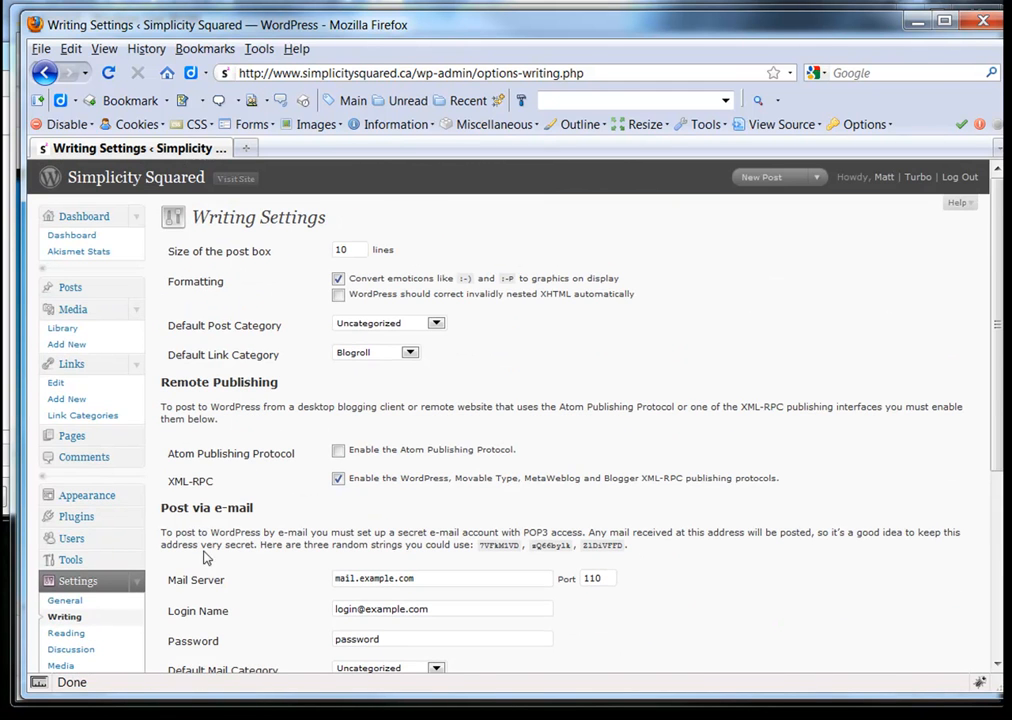
scroll(down, 3)
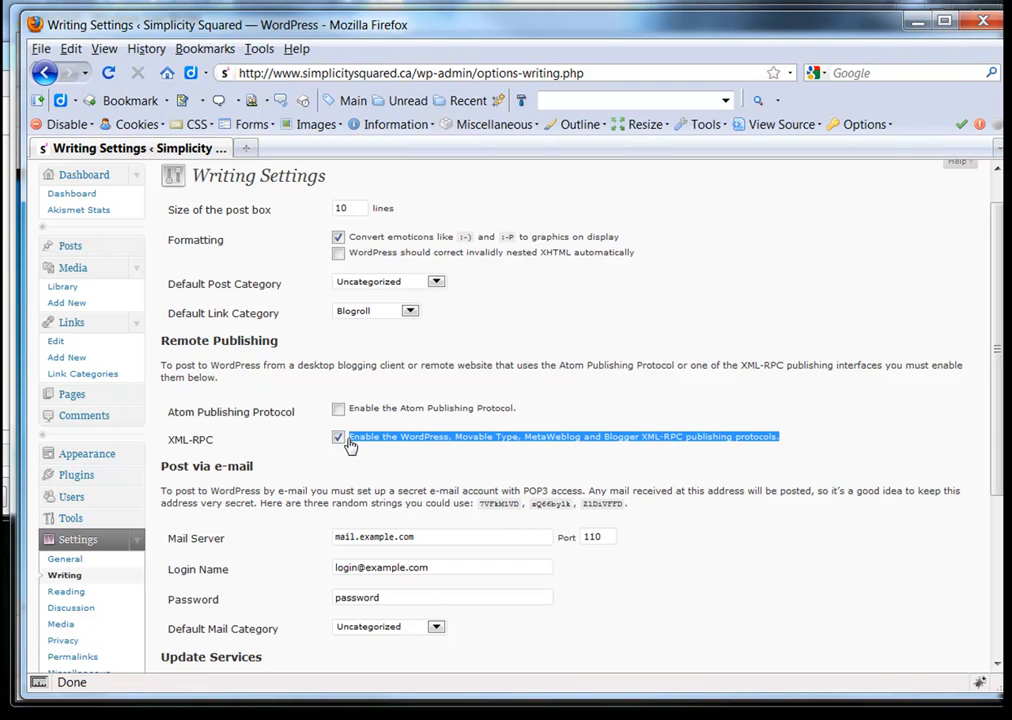
mouse_move(282, 332)
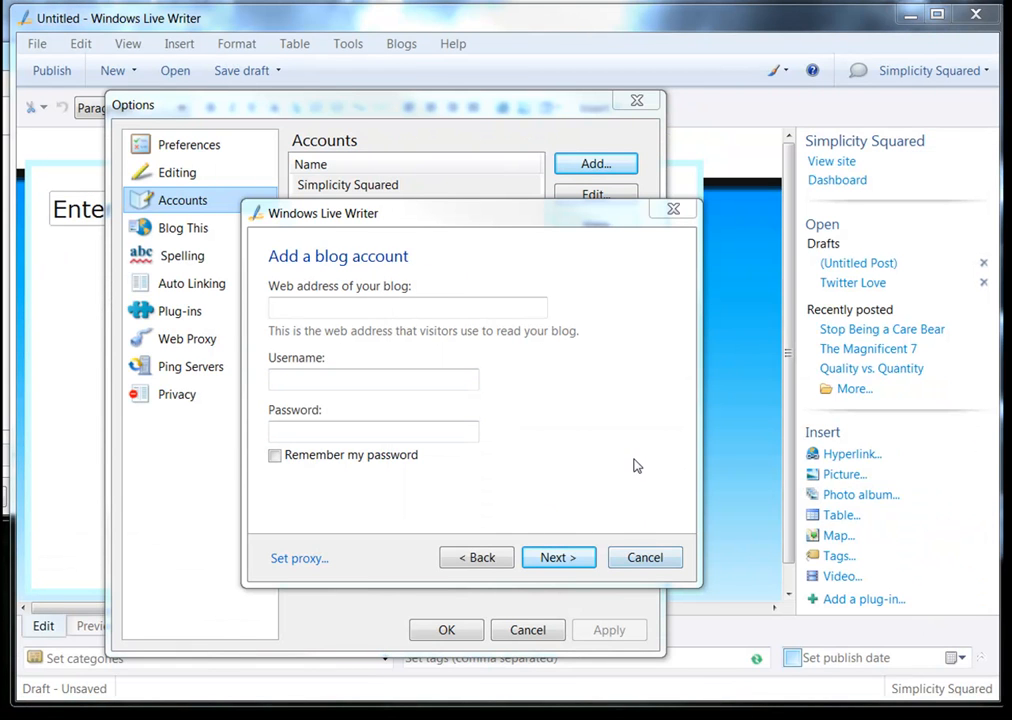
Step: Cancel the Add a blog account wizard and scroll the blank post editor back left
click(645, 557)
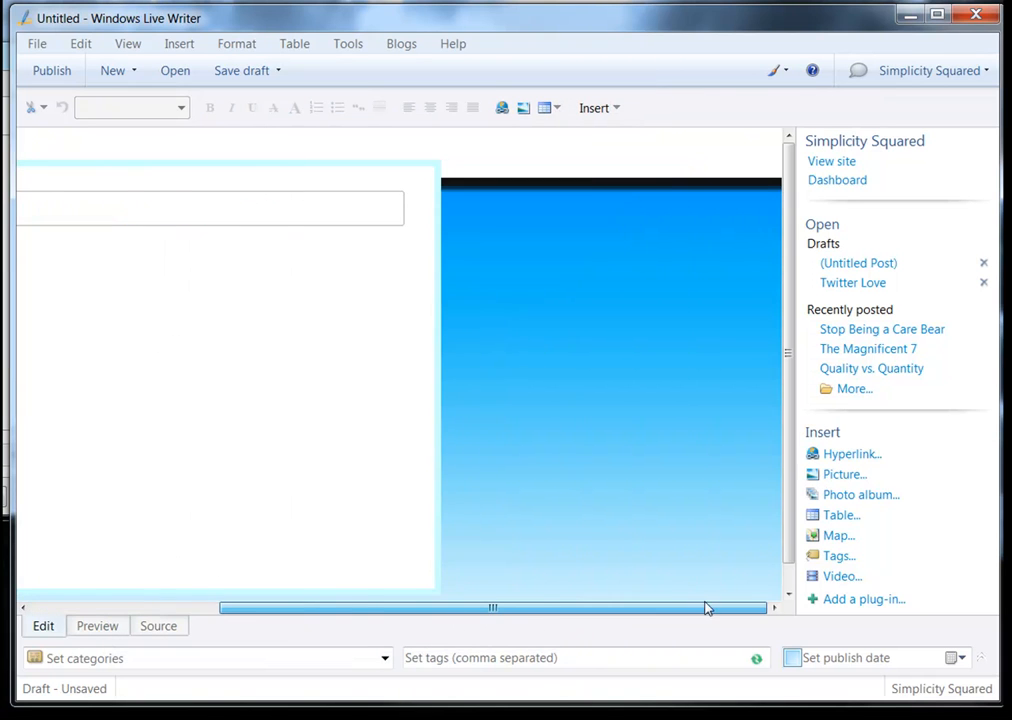
drag(705, 607, 628, 612)
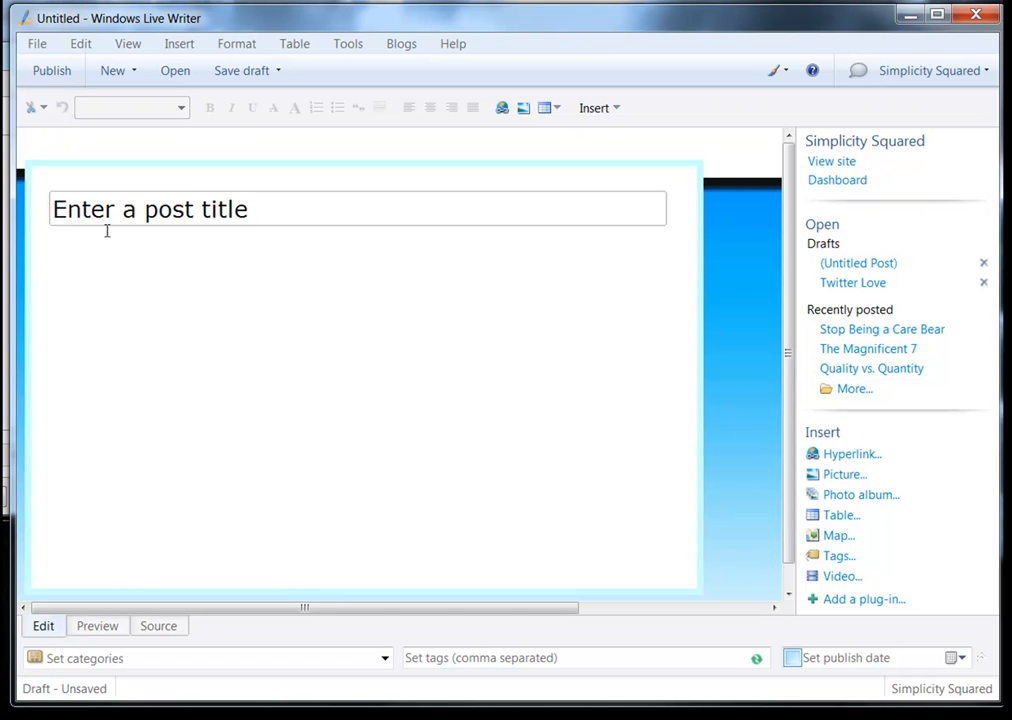
Step: Title the post 'Windows Live Writer Tutorial' and enter 'Testing.' as its body
text(W)
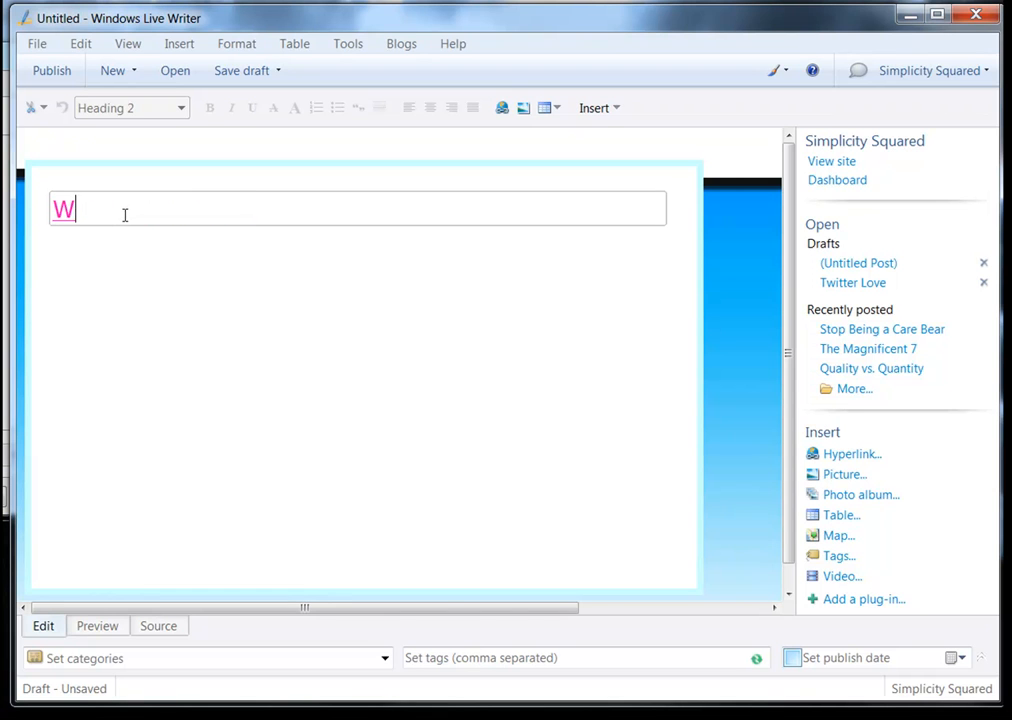
text(indows Live W)
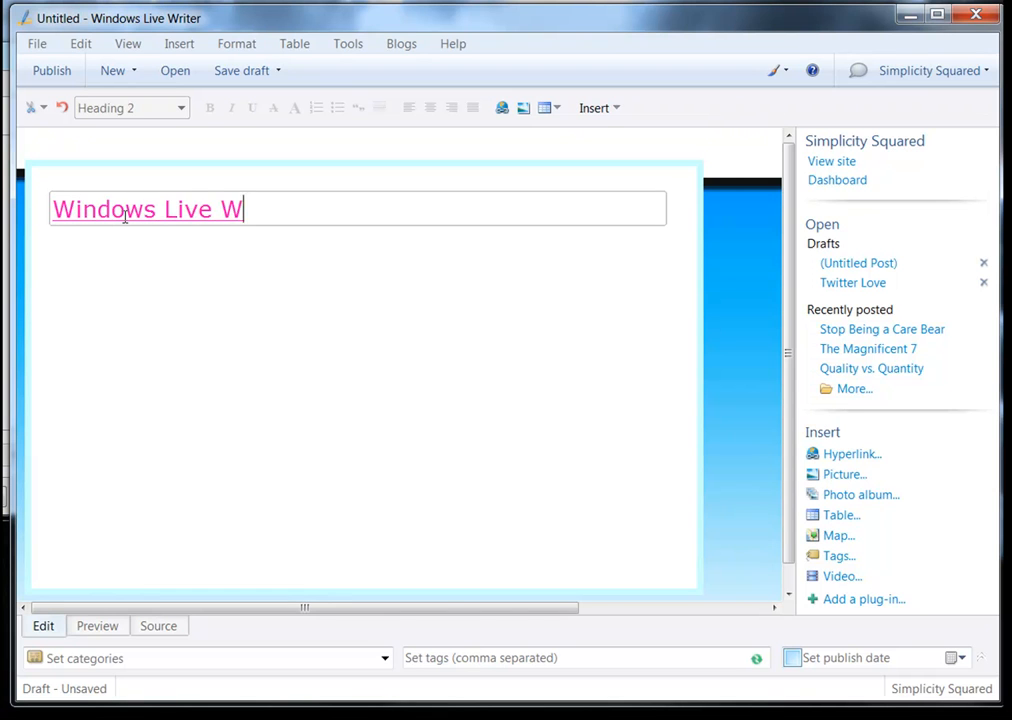
text(riter Tutor)
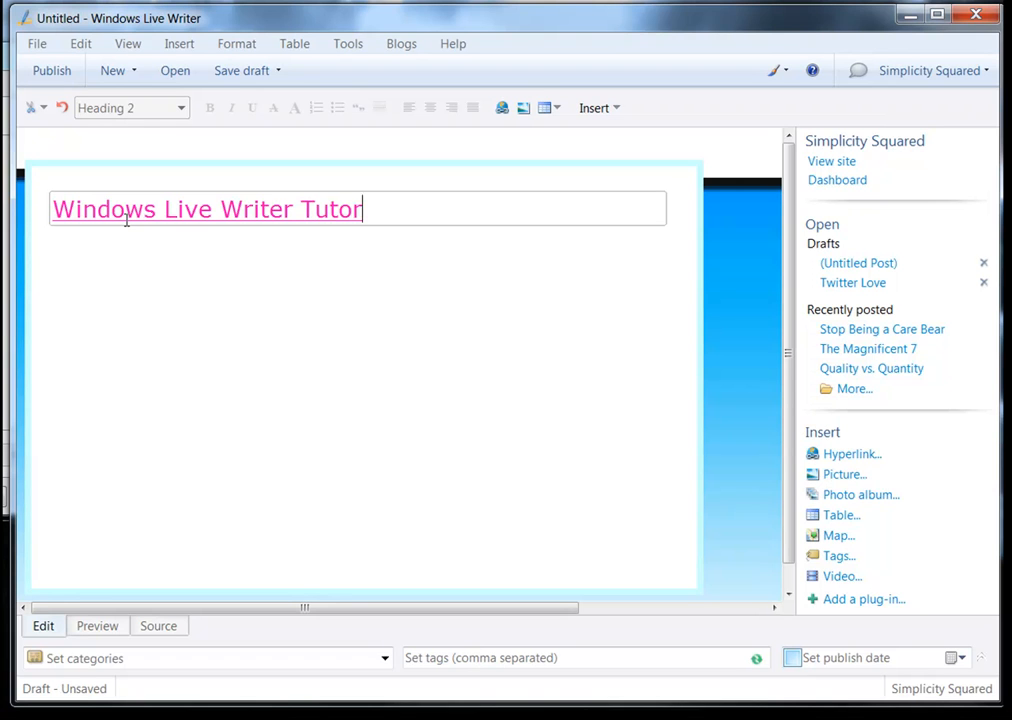
text(ial)
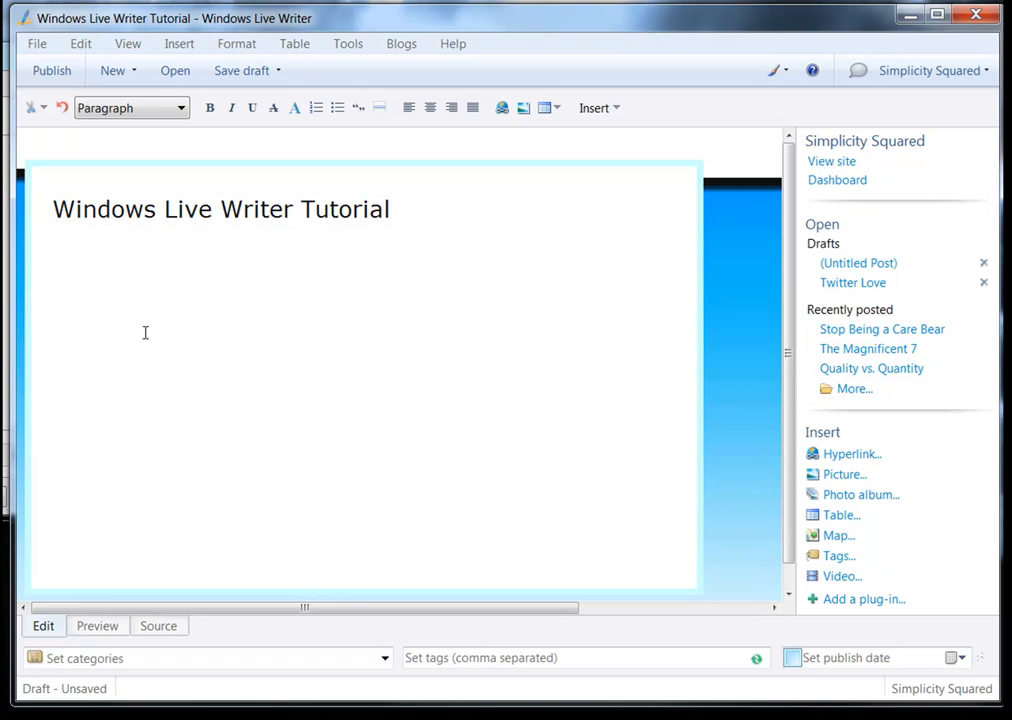
text(Testing.)
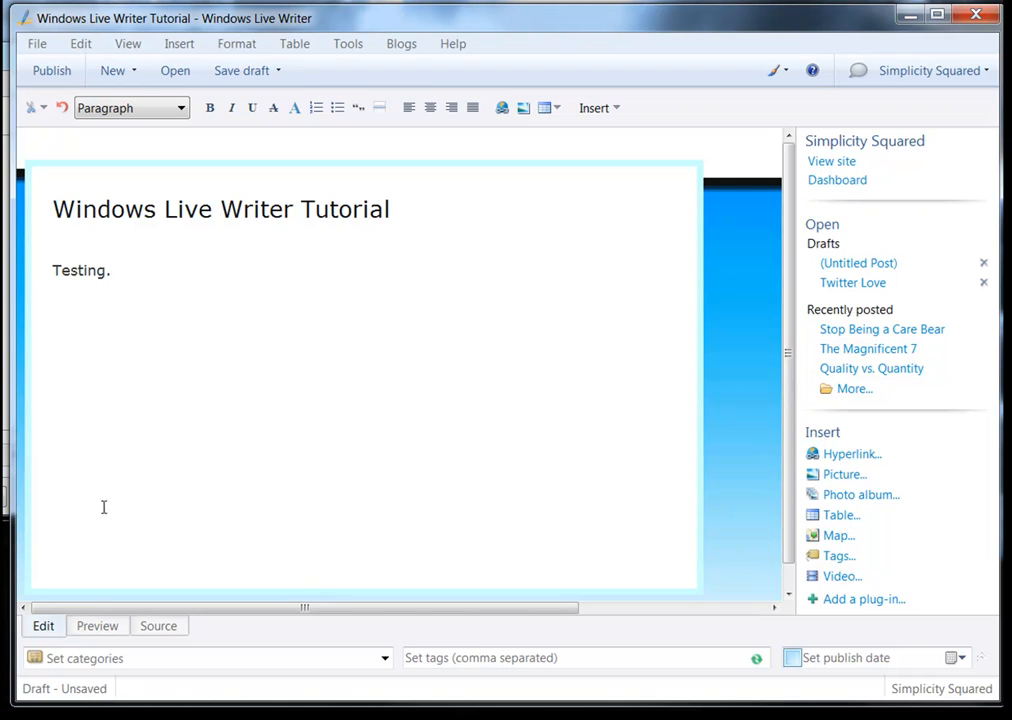
Step: Preview the post in the Simplicity Squared blog theme, then switch back to Edit view
click(97, 625)
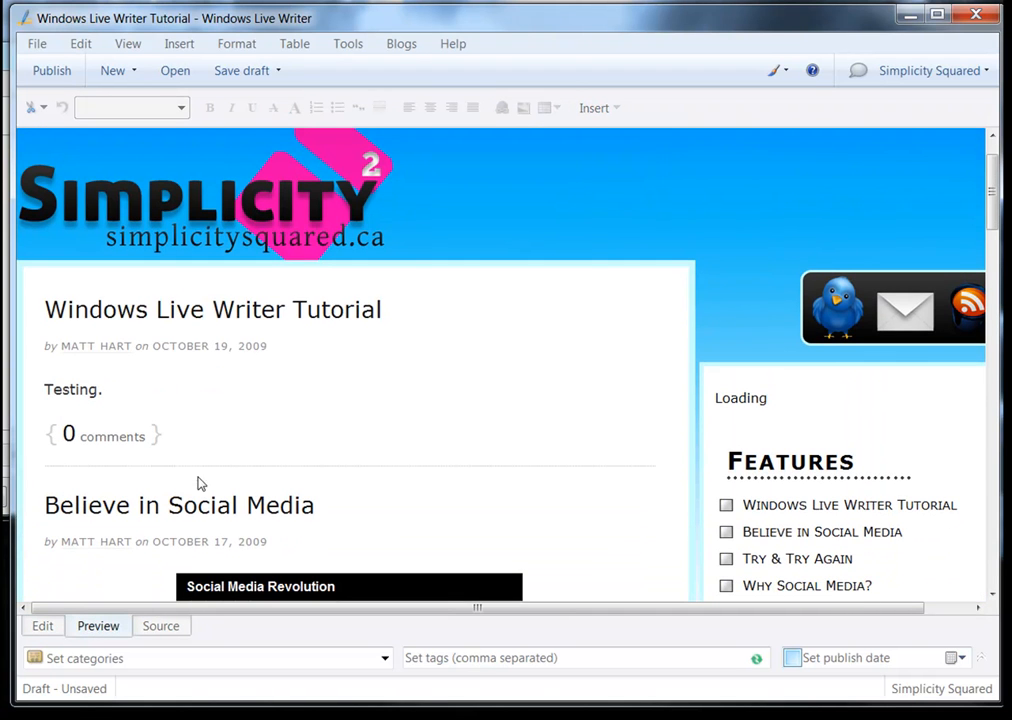
mouse_move(421, 499)
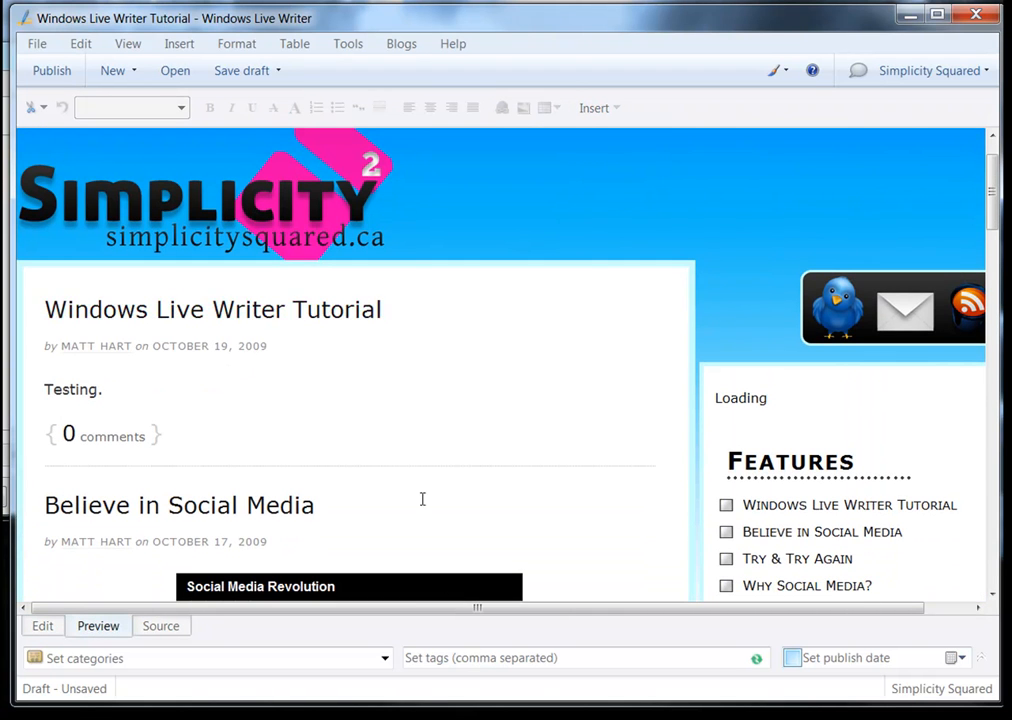
mouse_move(240, 327)
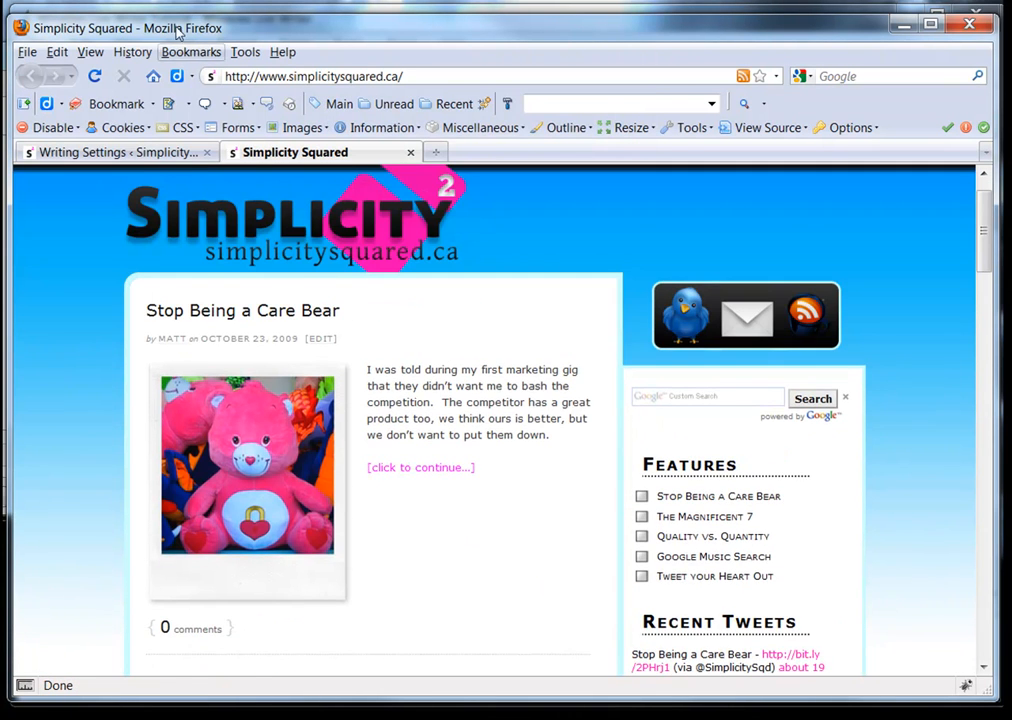
scroll(down, 3)
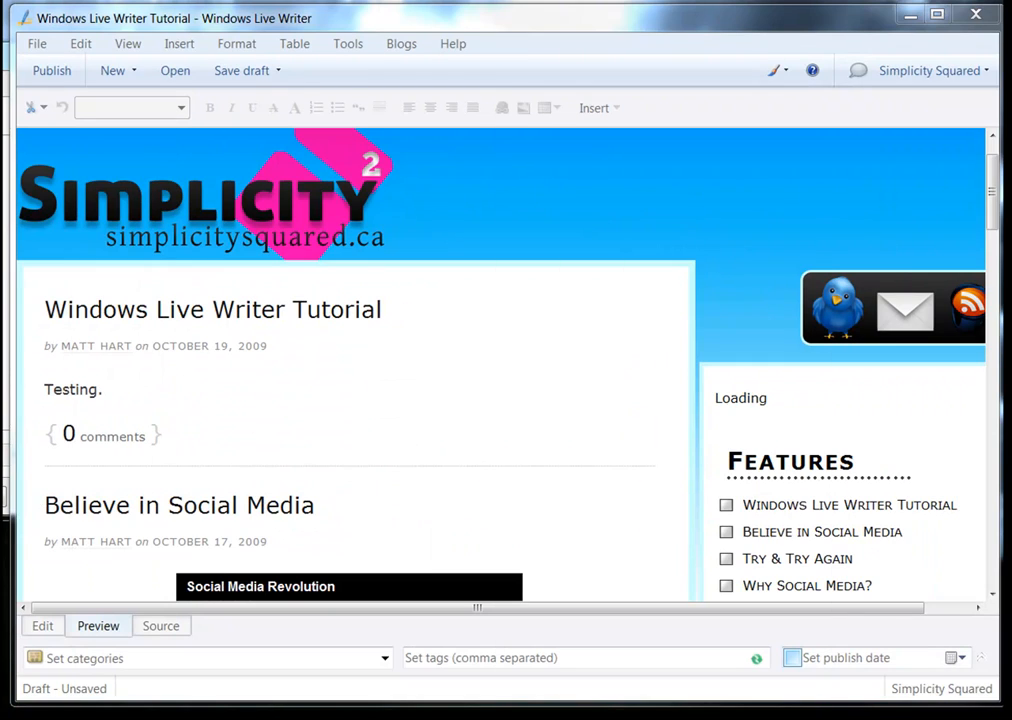
click(42, 625)
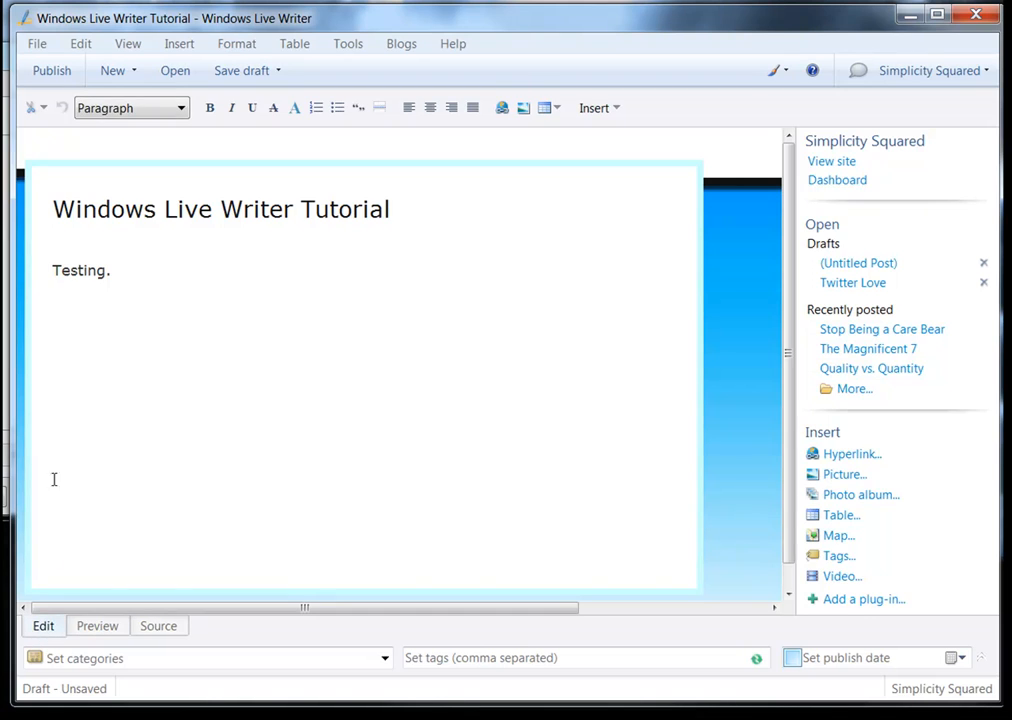
click(158, 625)
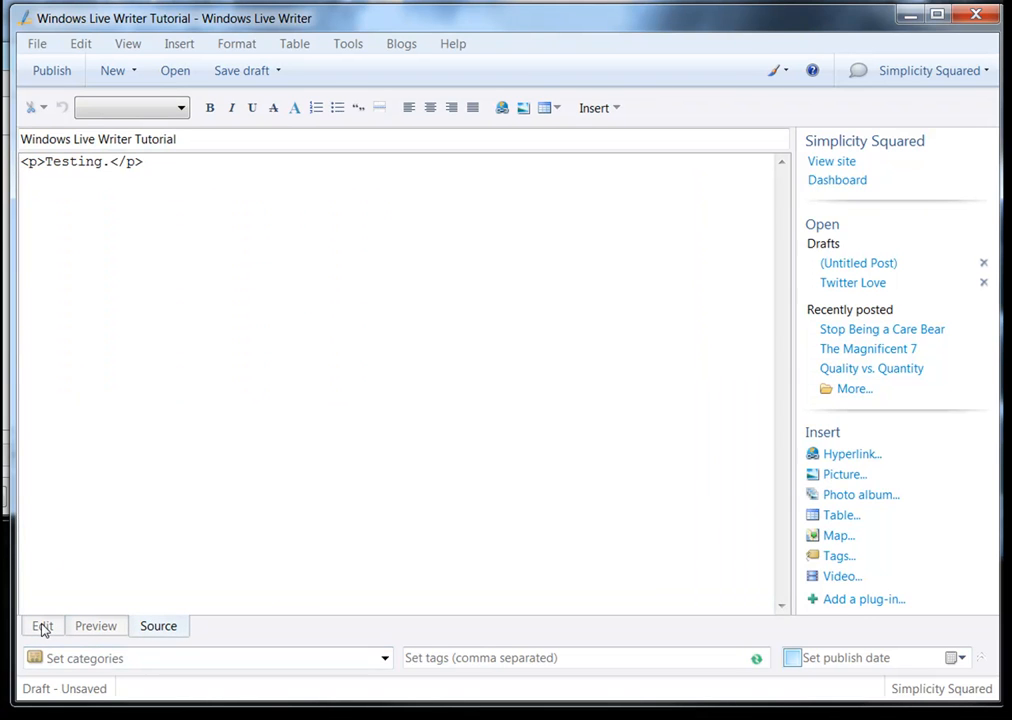
click(42, 625)
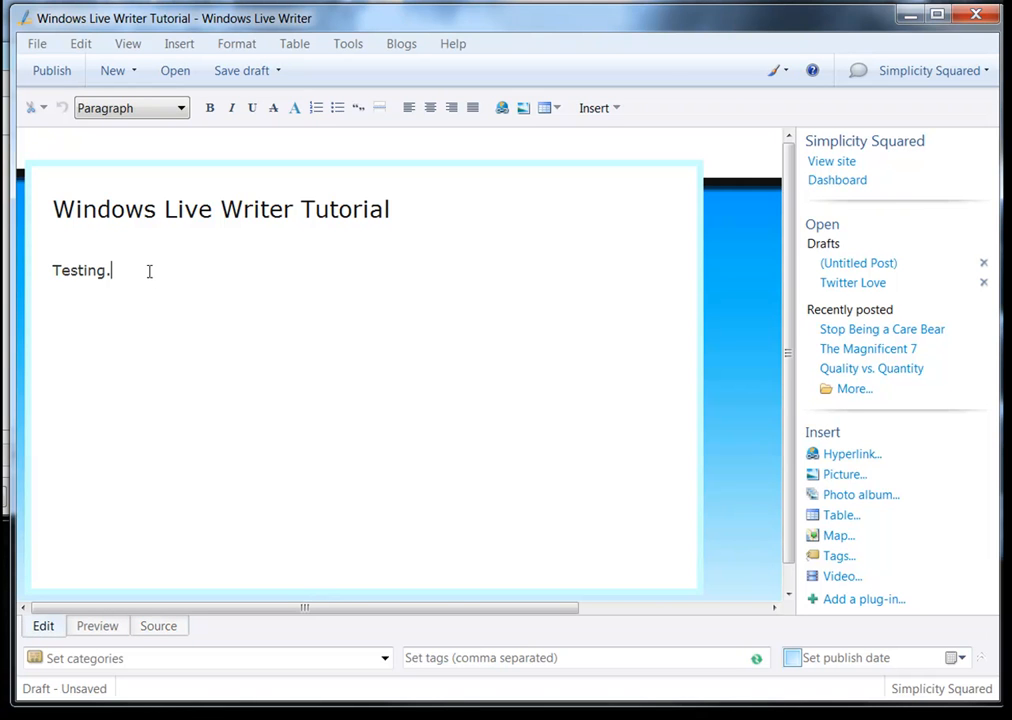
mouse_move(937, 291)
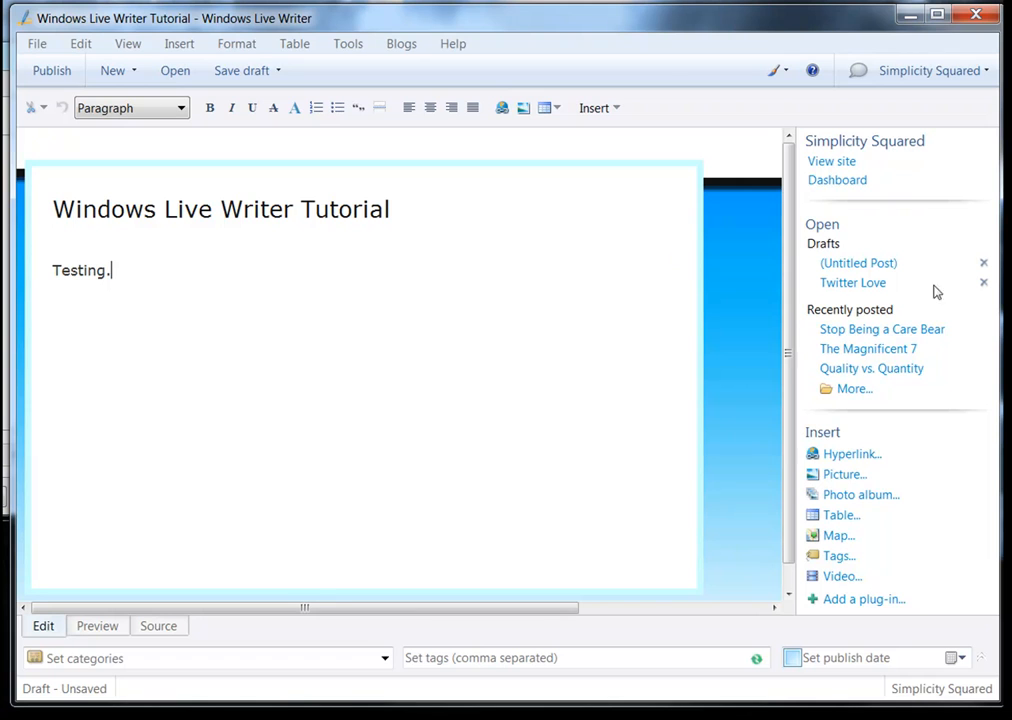
mouse_move(875, 247)
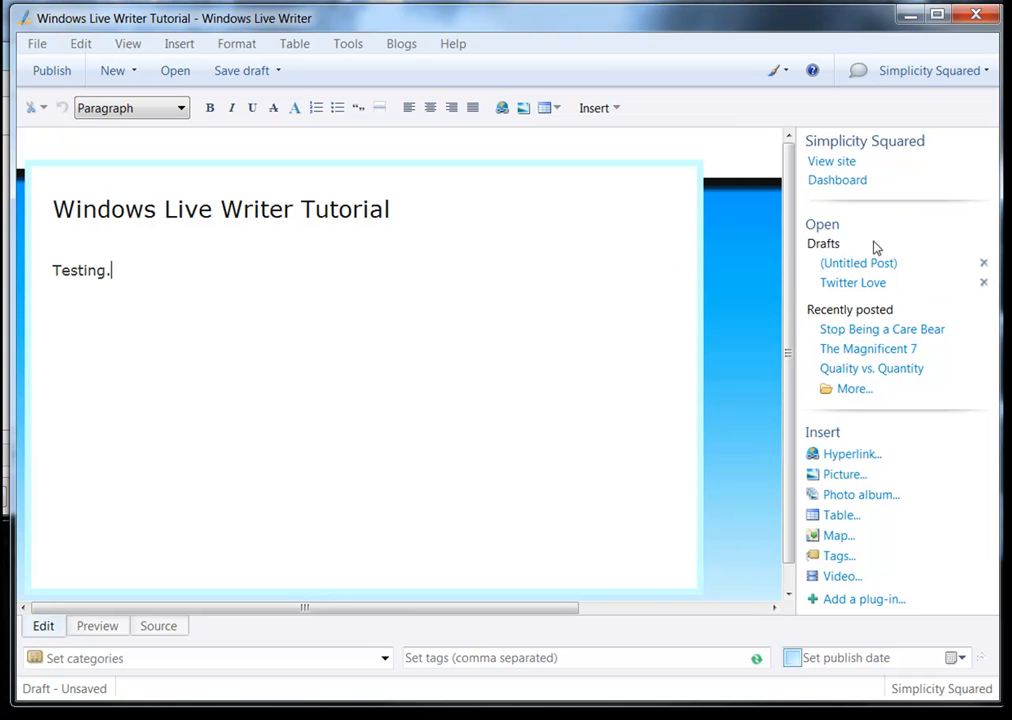
mouse_move(864, 545)
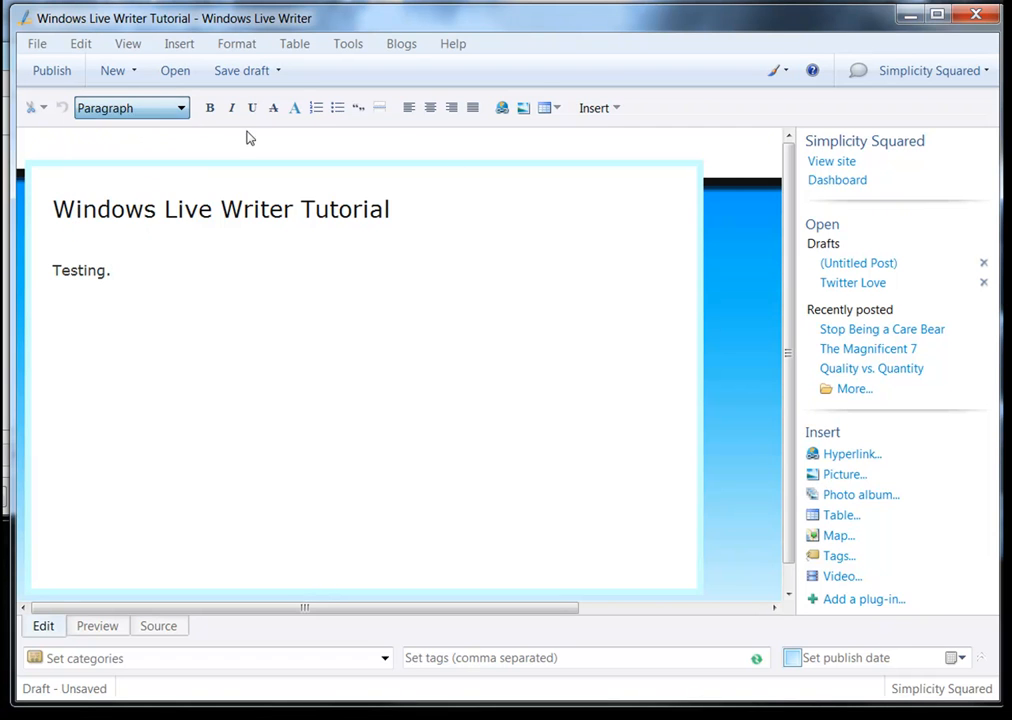
Step: Enter a second 'Testing.' paragraph below the first one
text(T)
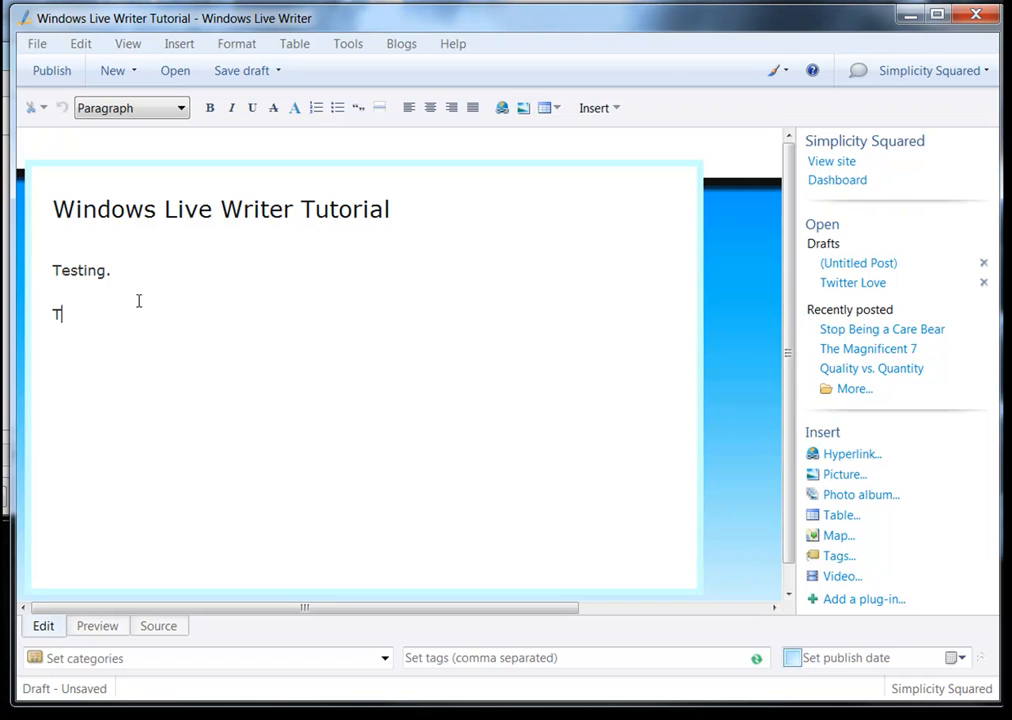
text(eting)
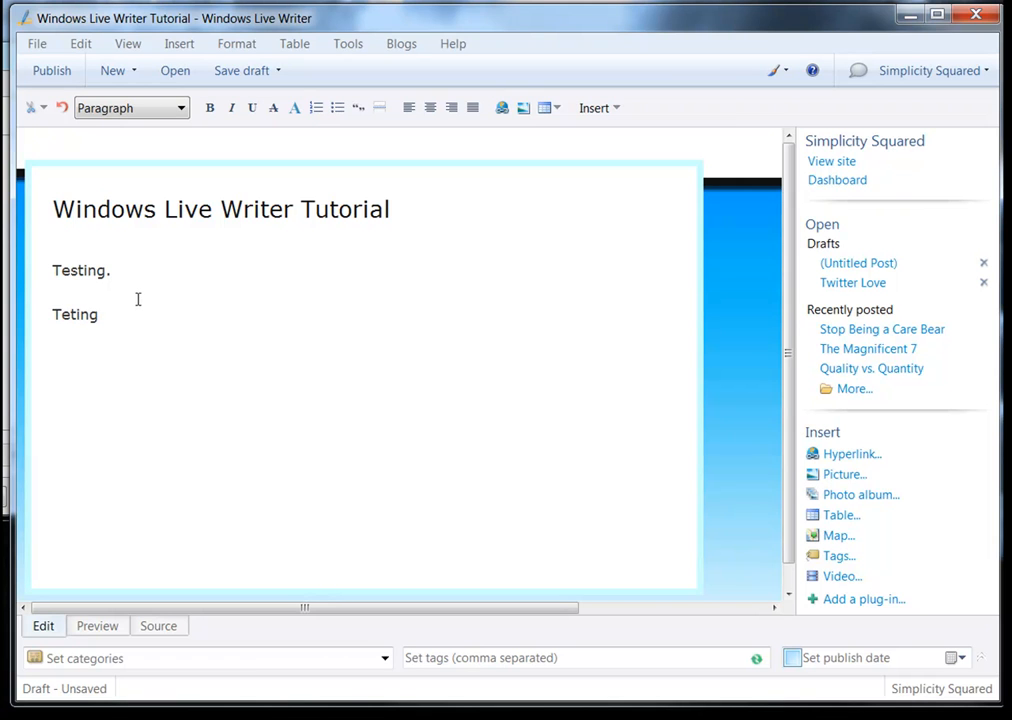
text(.)
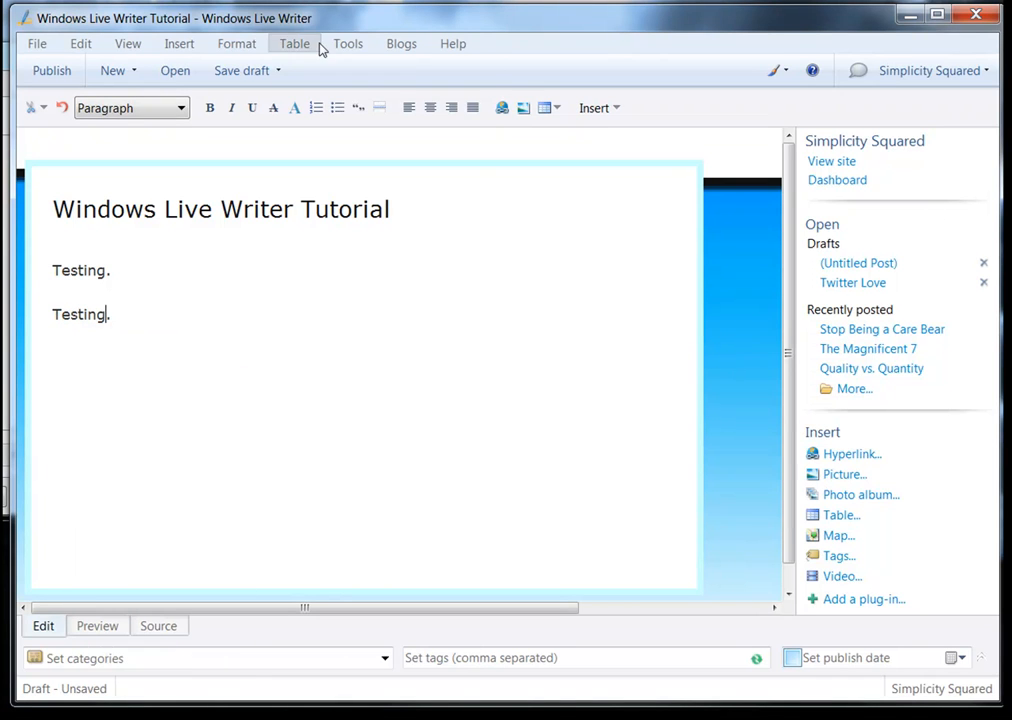
click(348, 43)
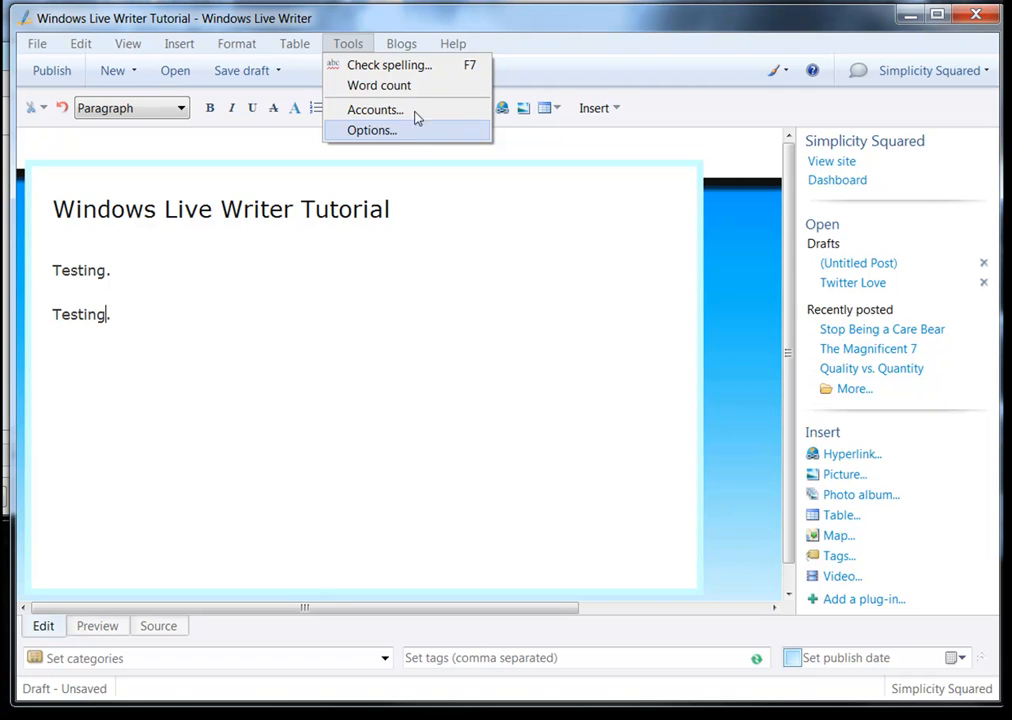
mouse_move(378, 85)
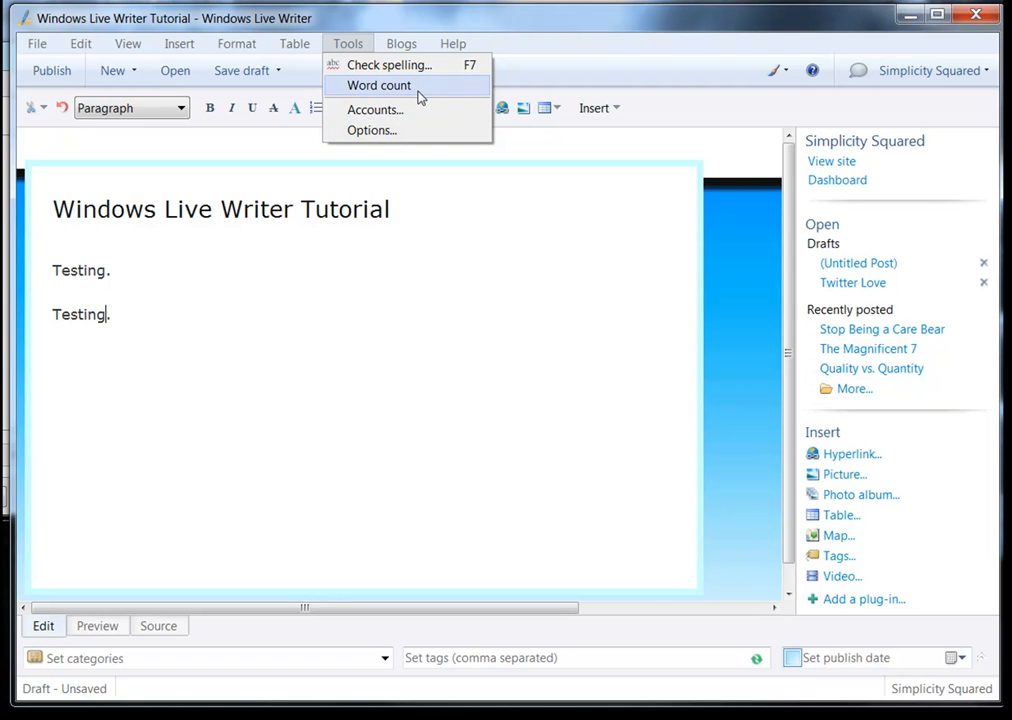
mouse_move(881, 44)
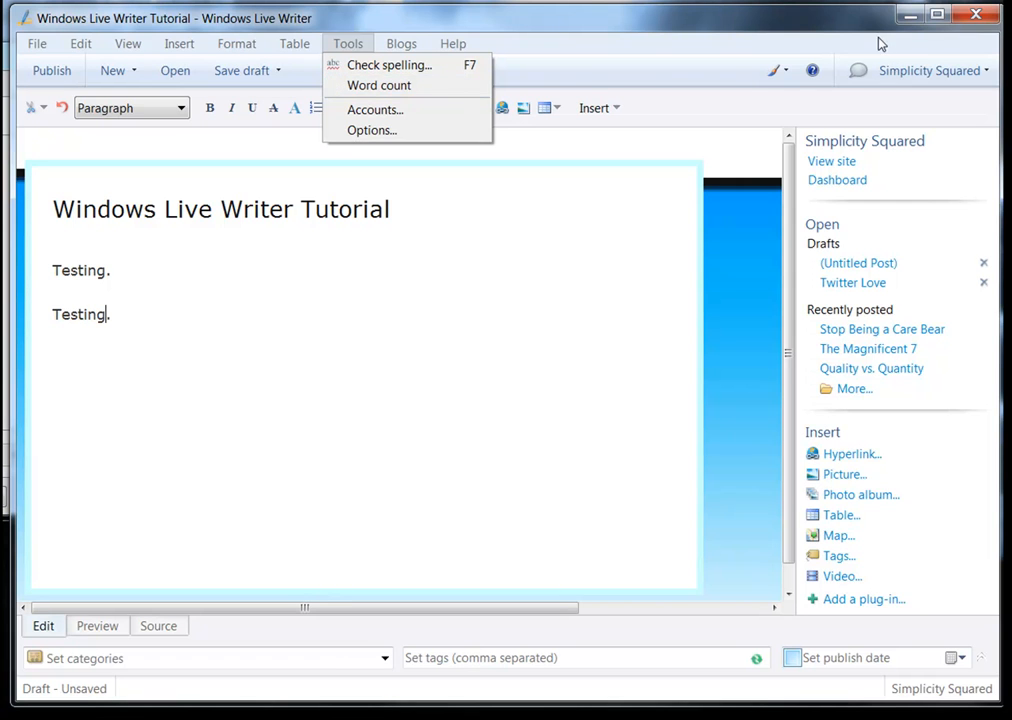
click(158, 625)
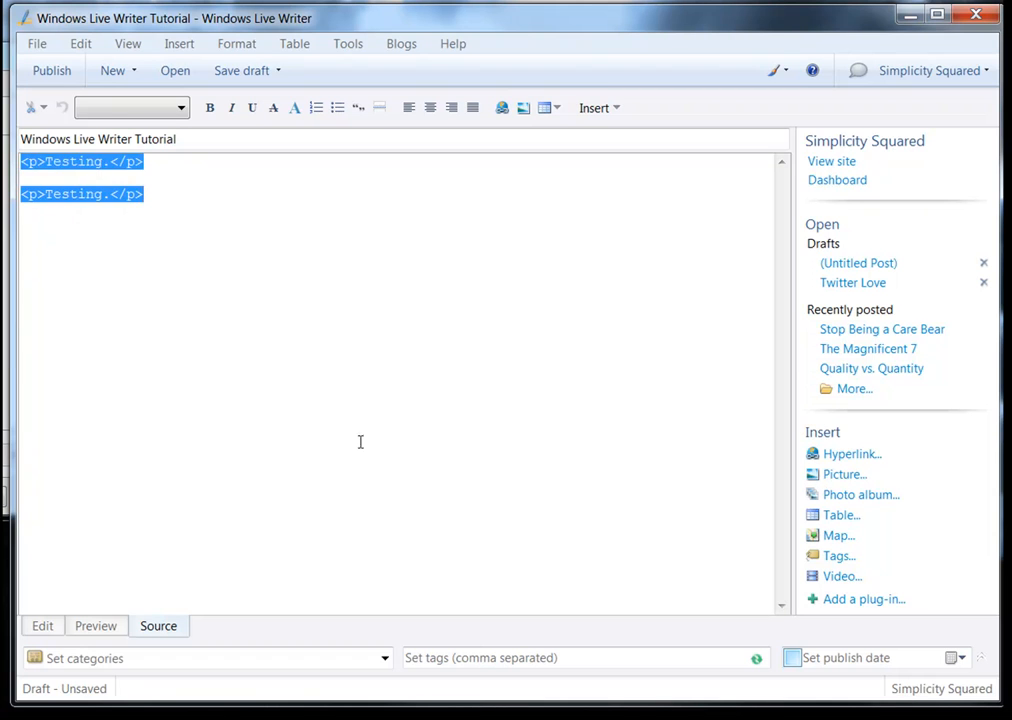
click(95, 625)
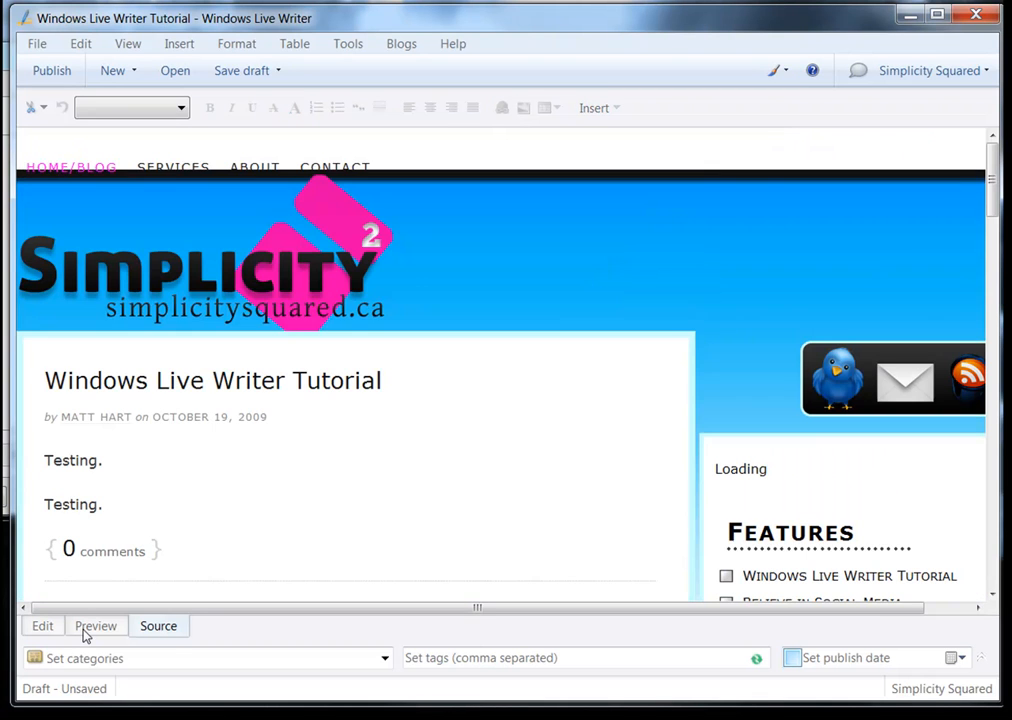
click(42, 625)
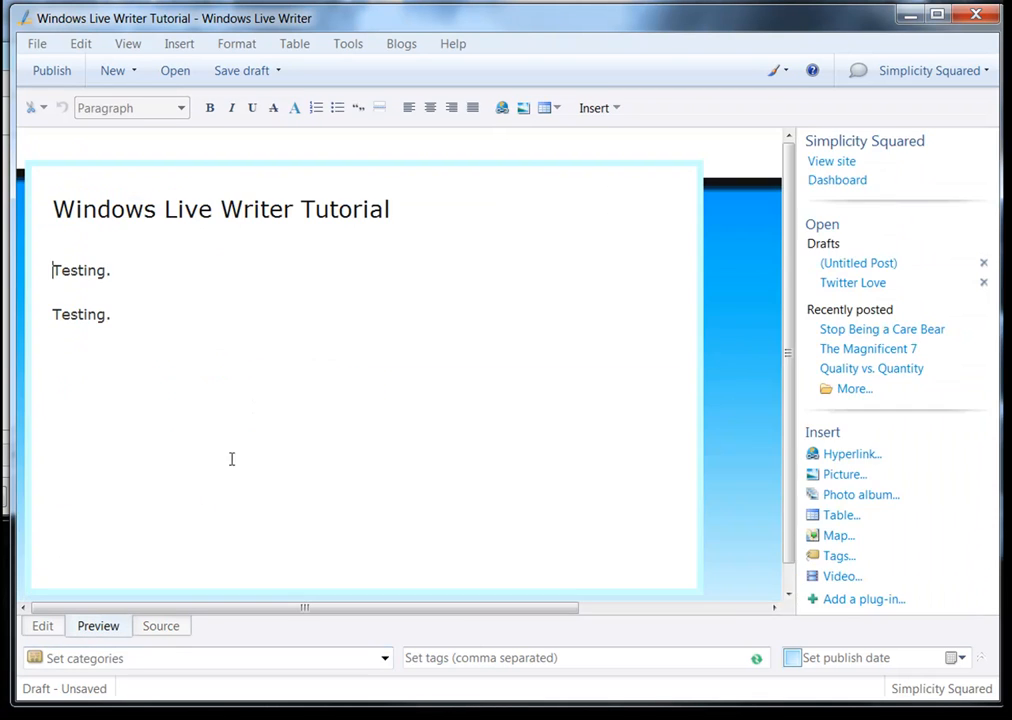
click(43, 625)
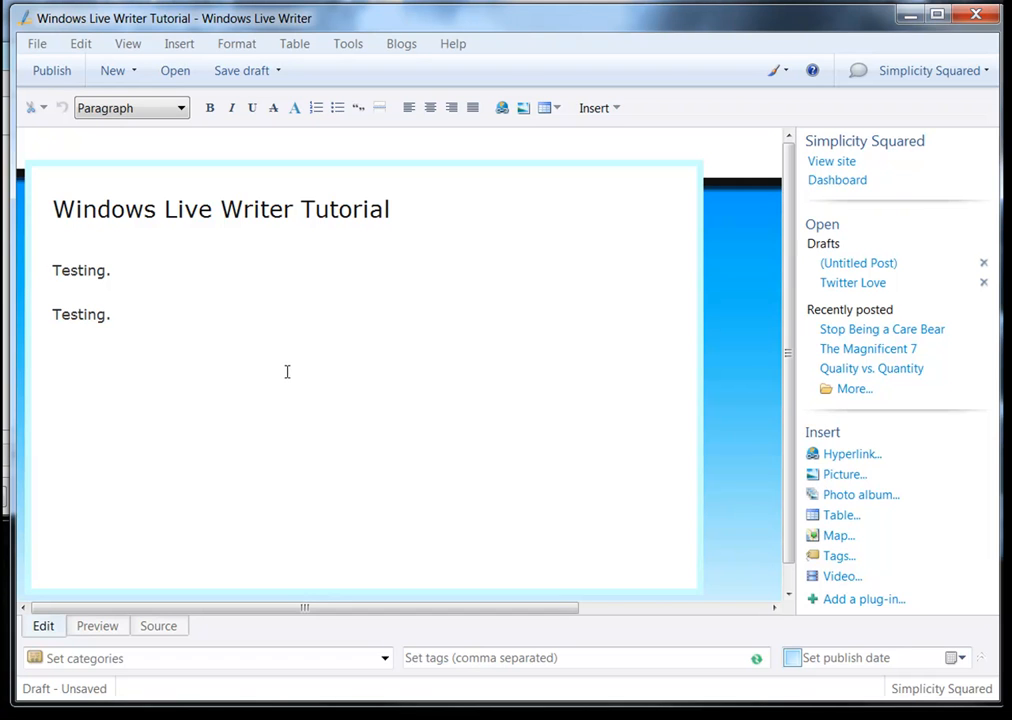
mouse_move(290, 370)
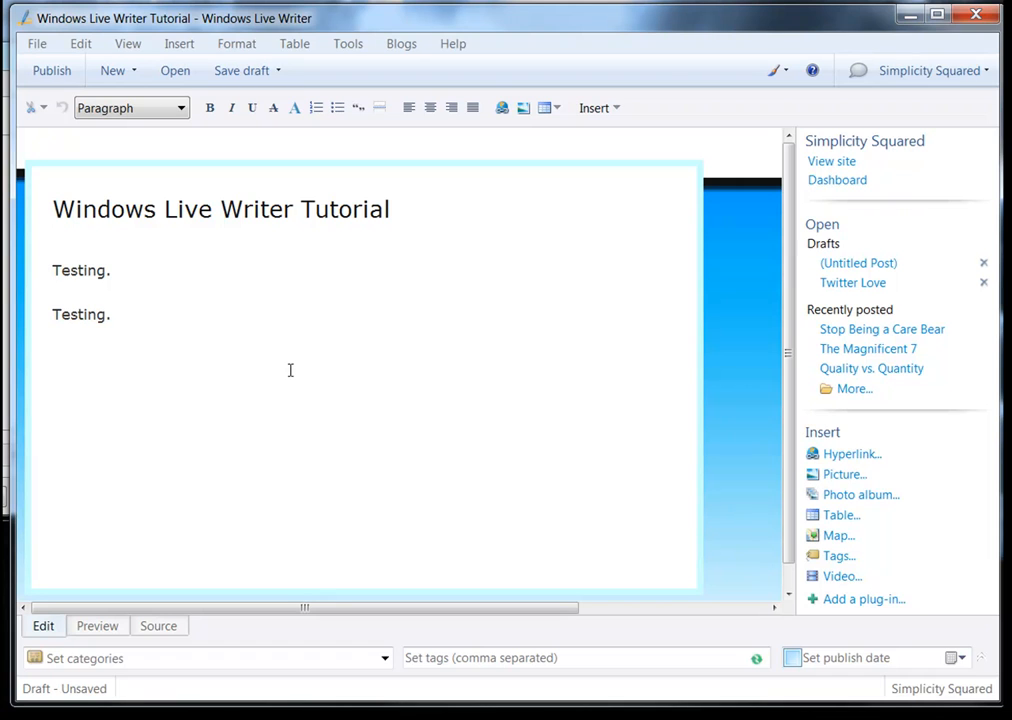
mouse_move(393, 333)
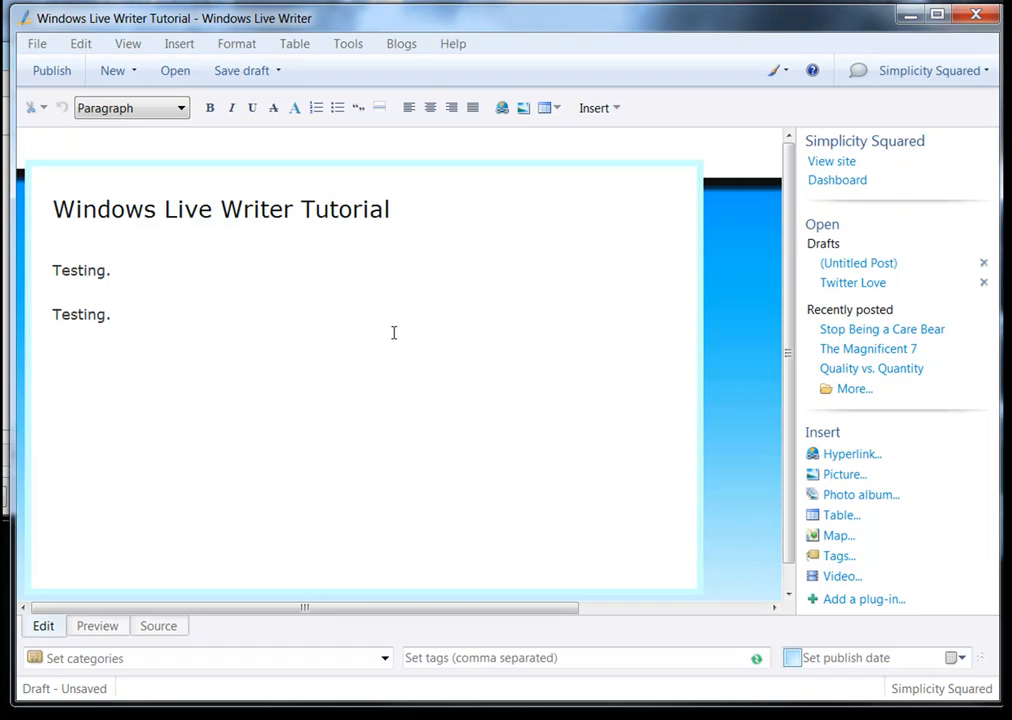
mouse_move(905, 291)
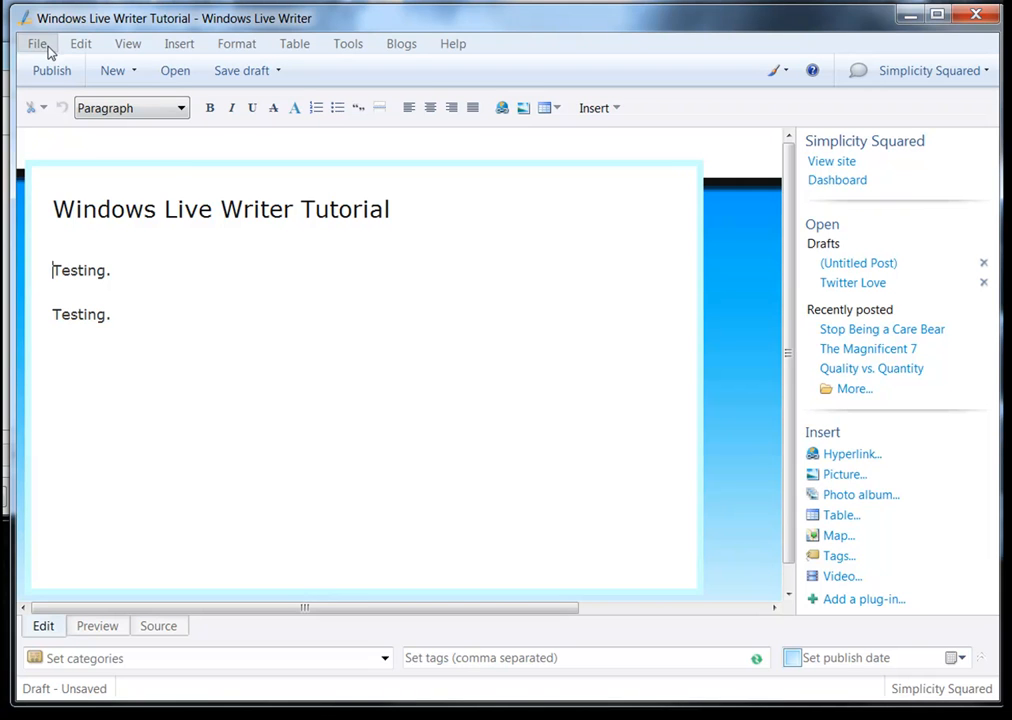
Step: Bring up the Open post dialog from the File menu, then cancel it
click(38, 43)
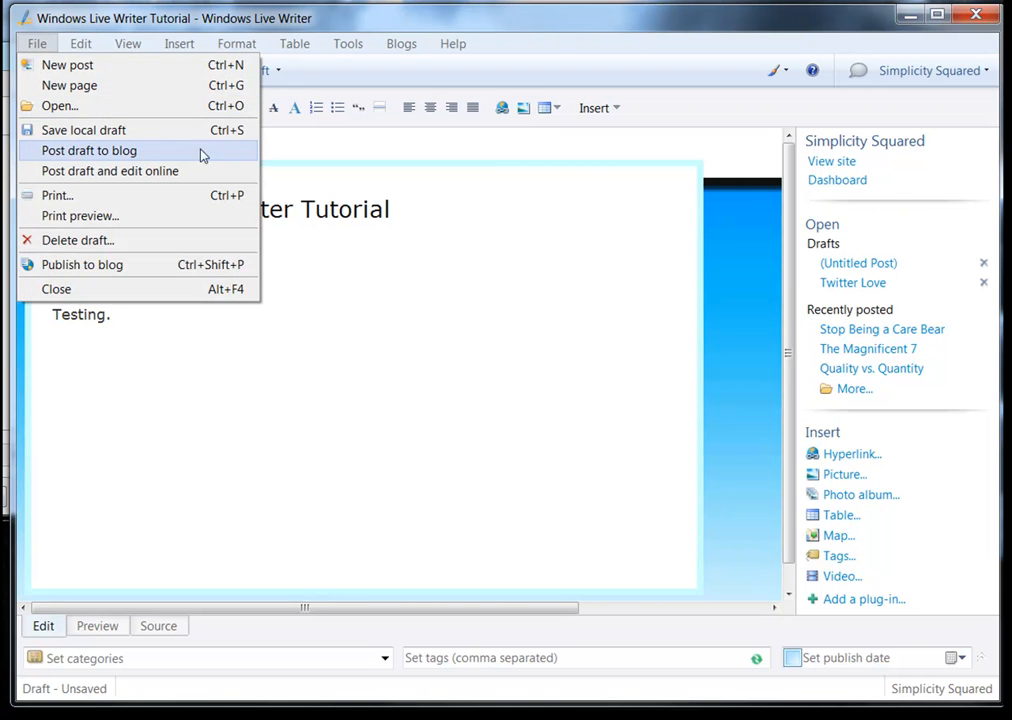
mouse_move(221, 151)
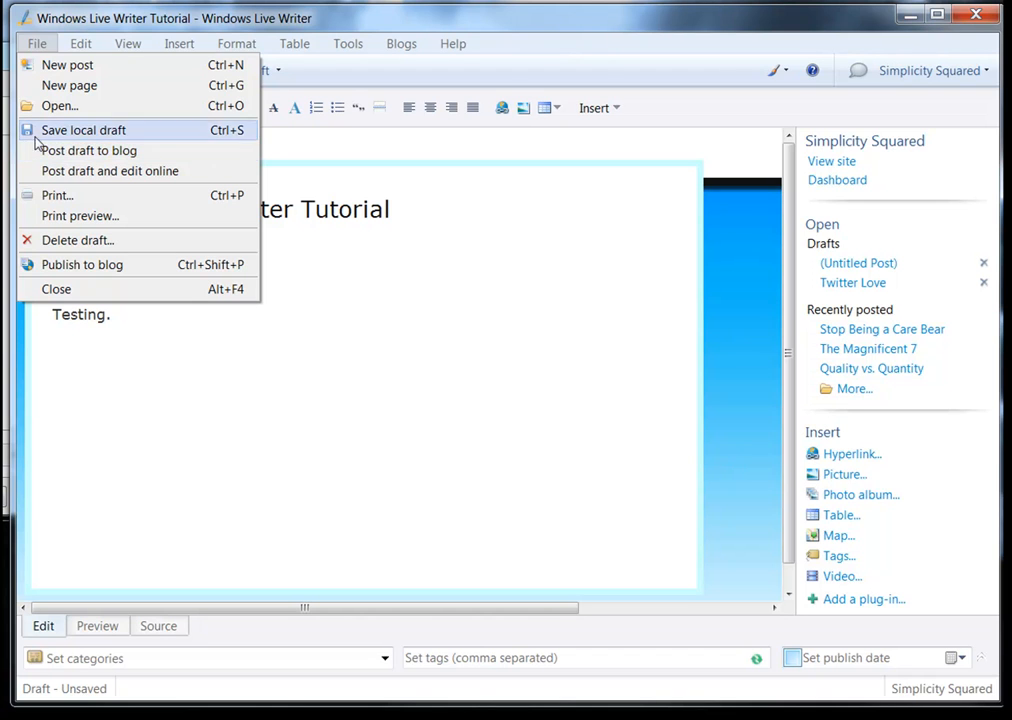
mouse_move(69, 85)
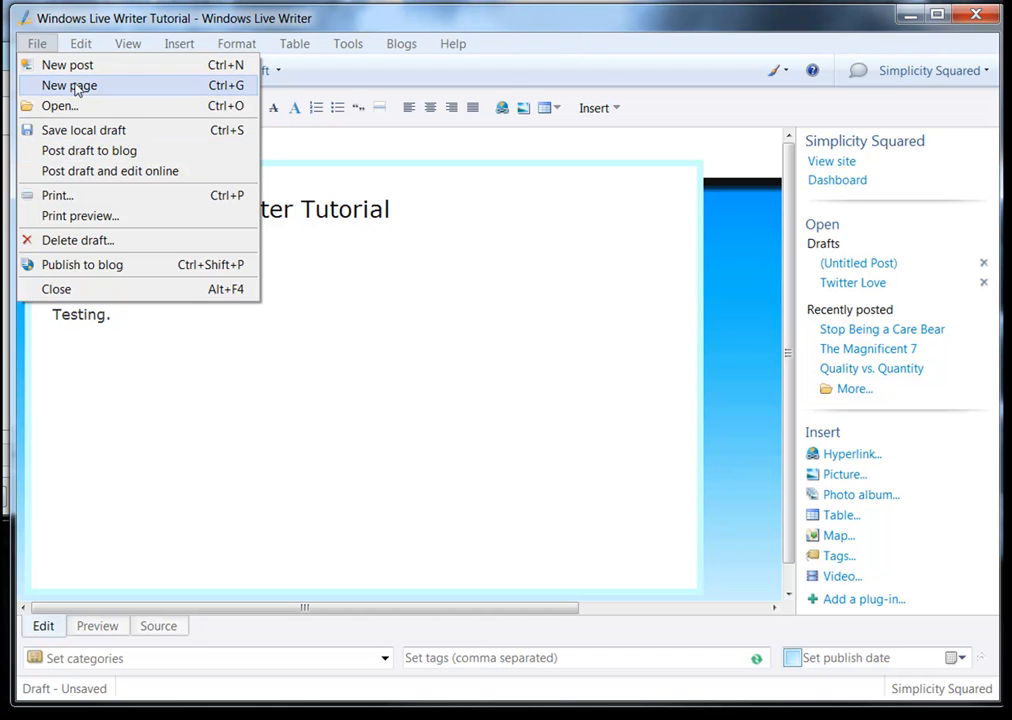
mouse_move(85, 106)
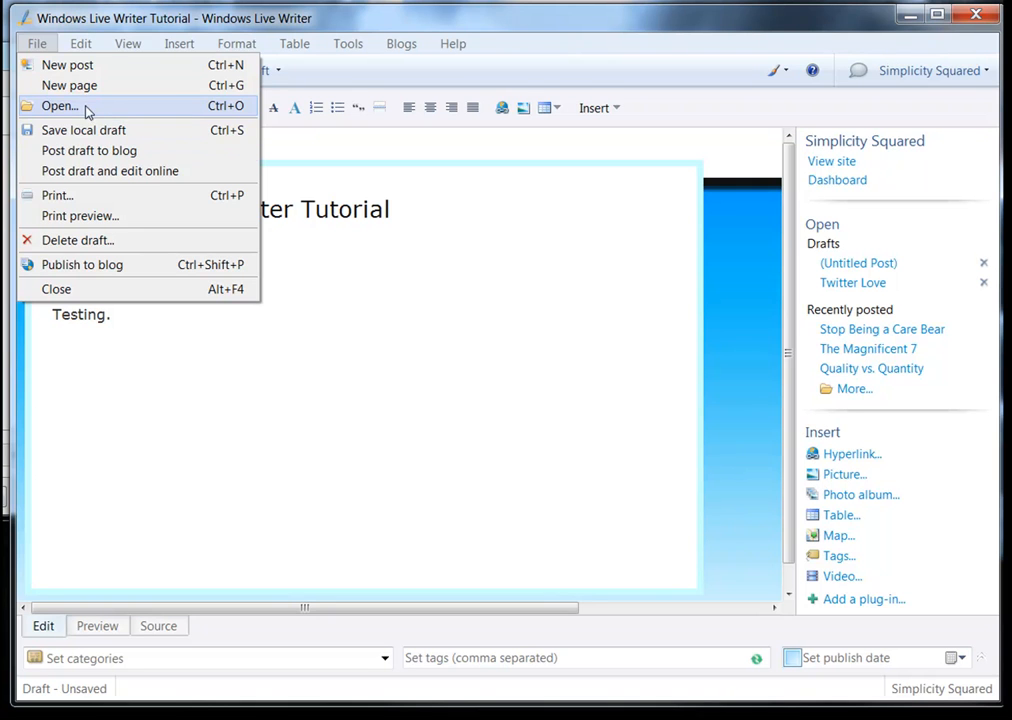
click(59, 106)
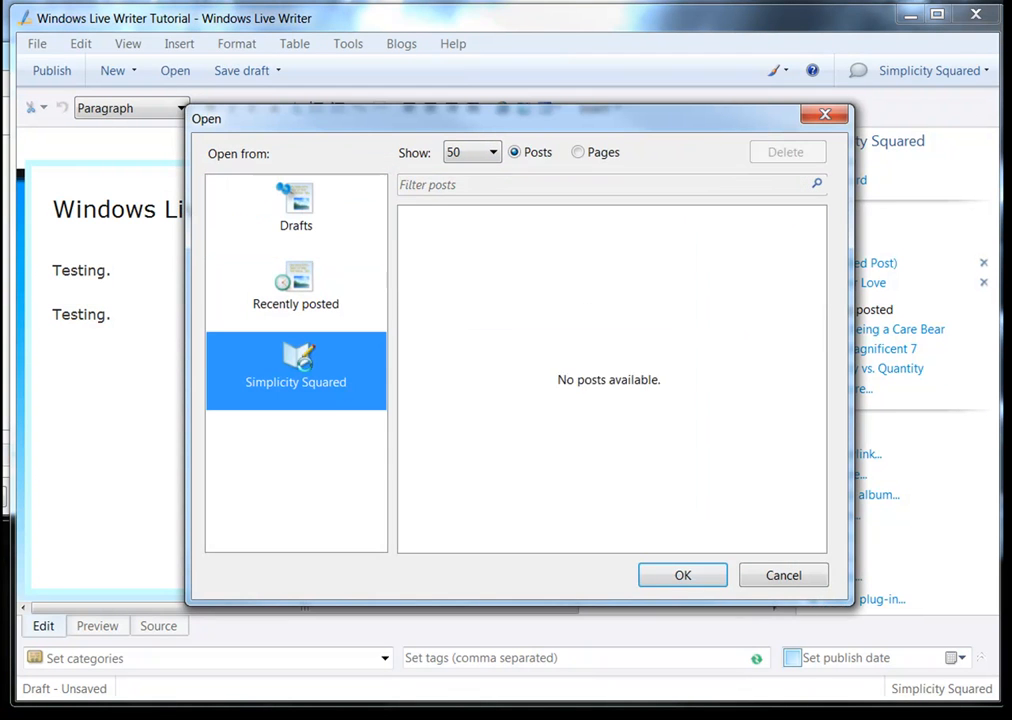
click(783, 575)
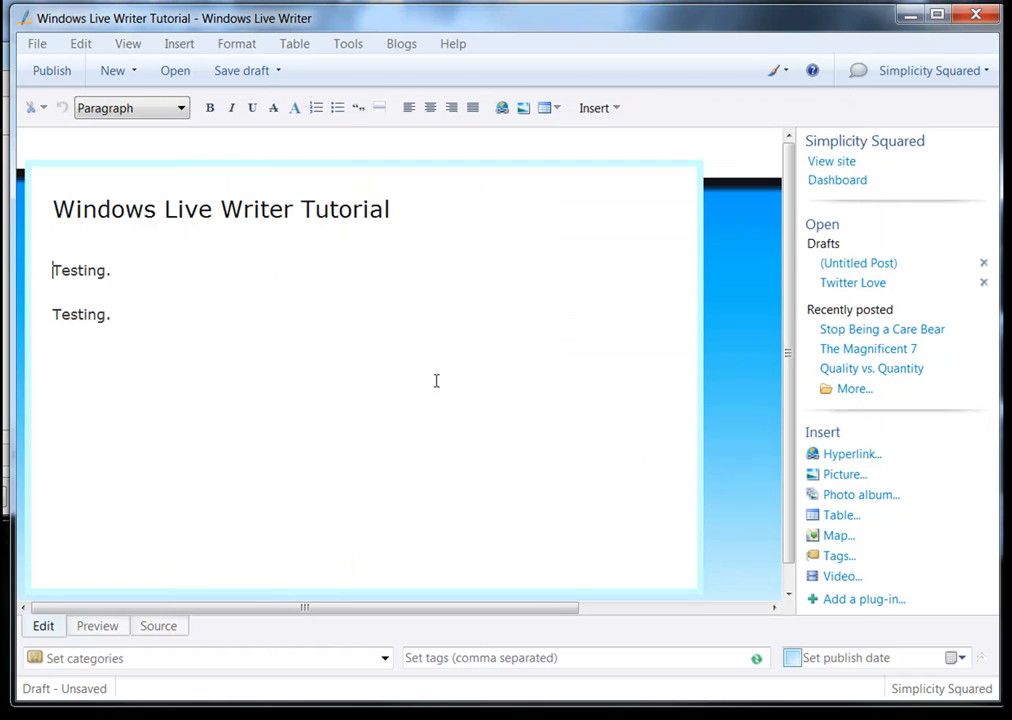
Step: Reopen the Open dialog and list Simplicity Squared's published posts
click(37, 43)
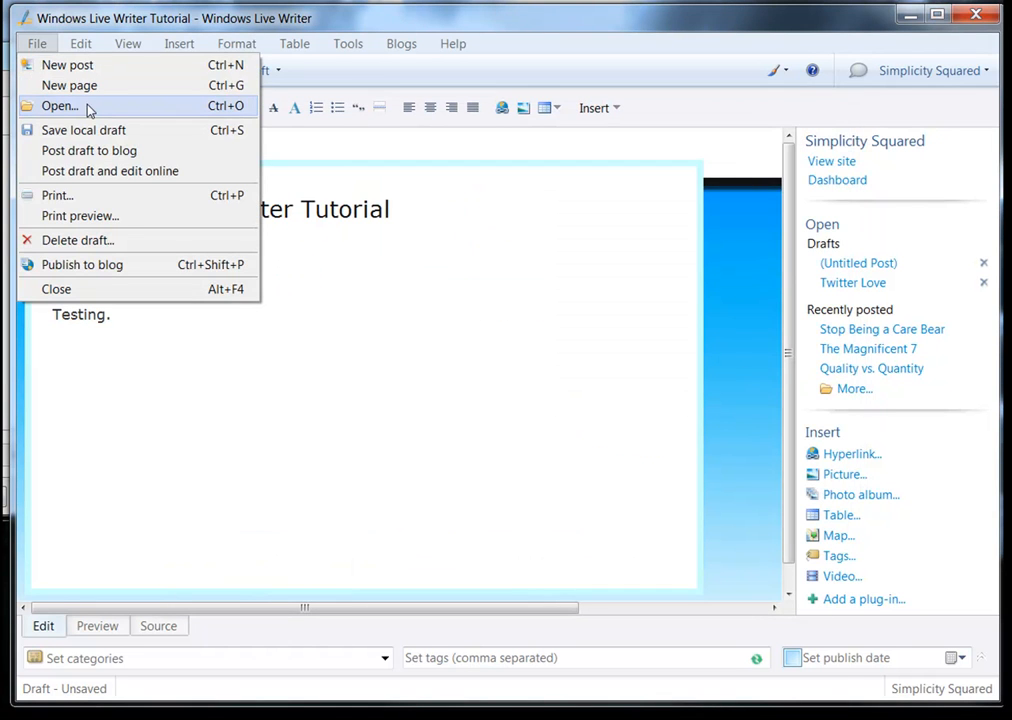
click(59, 106)
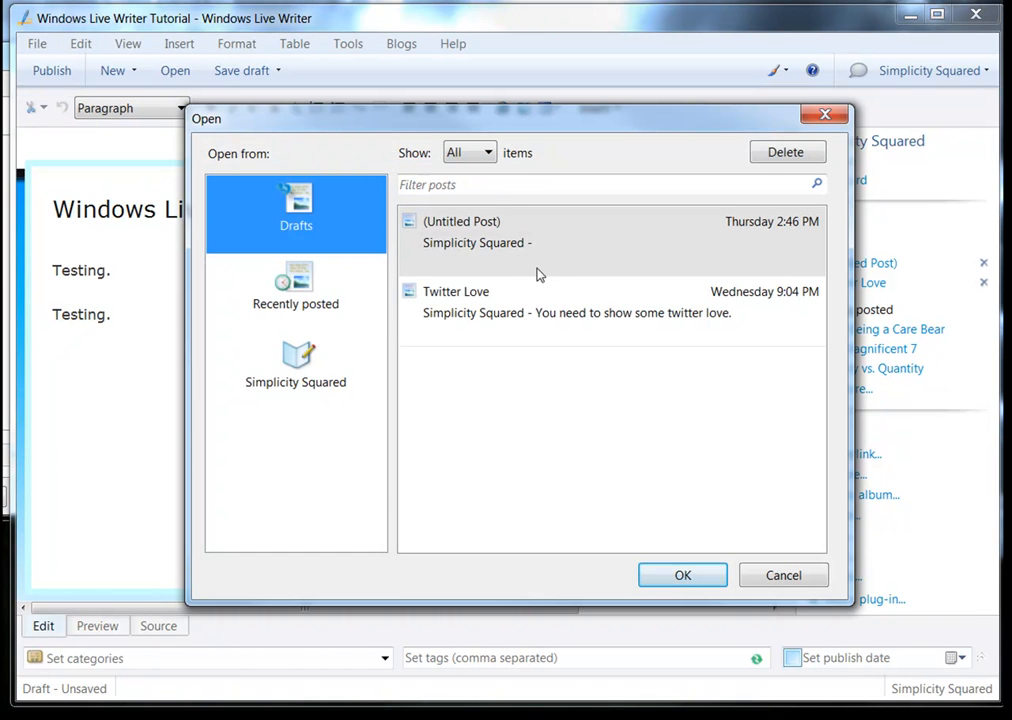
click(296, 288)
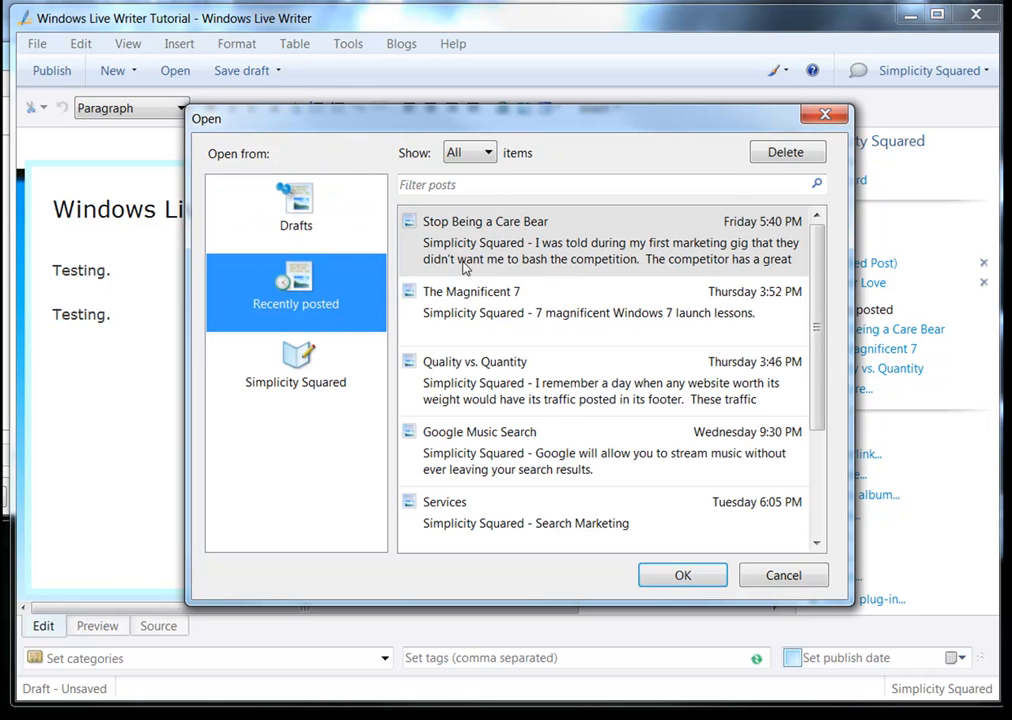
click(295, 370)
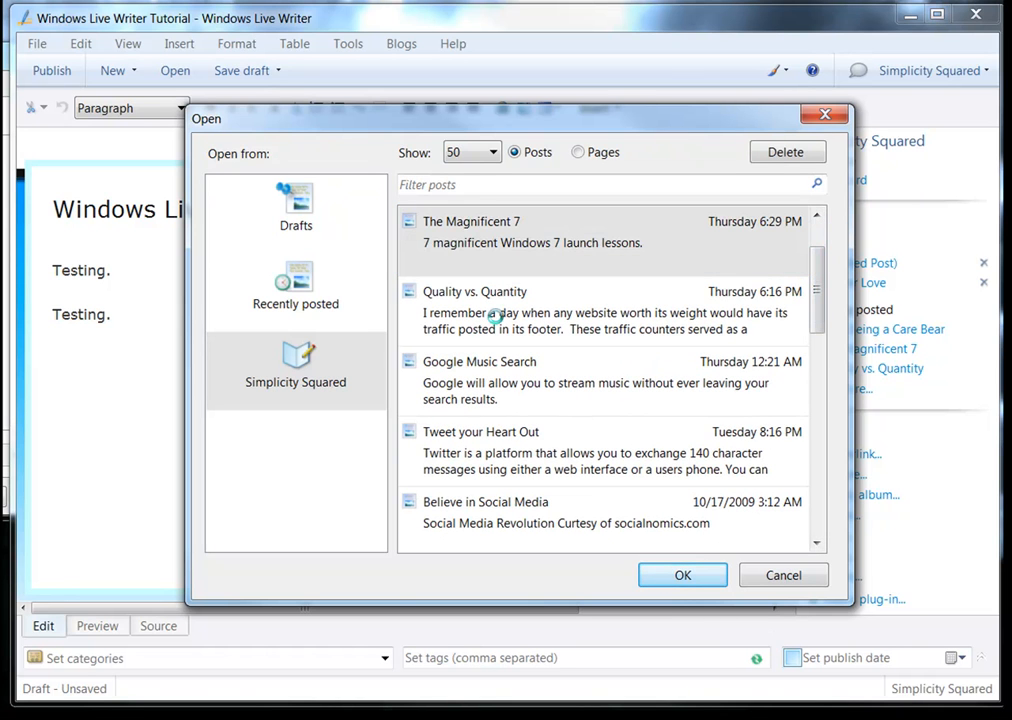
Step: Load 'The Magnificent 7' from the blog and scroll through its content
click(682, 575)
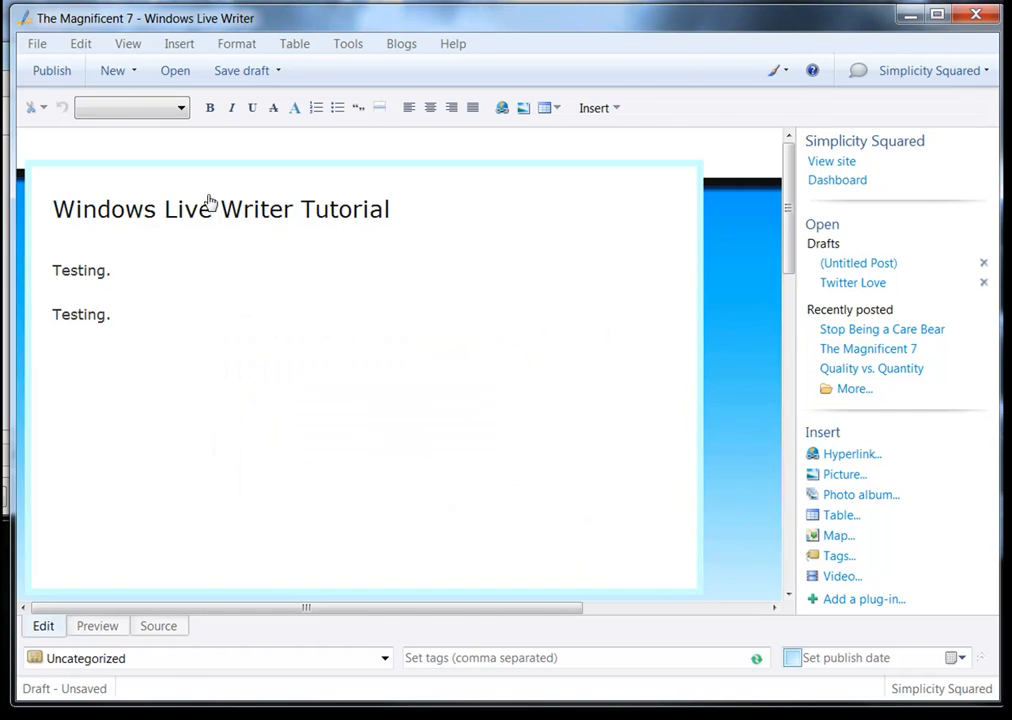
click(867, 348)
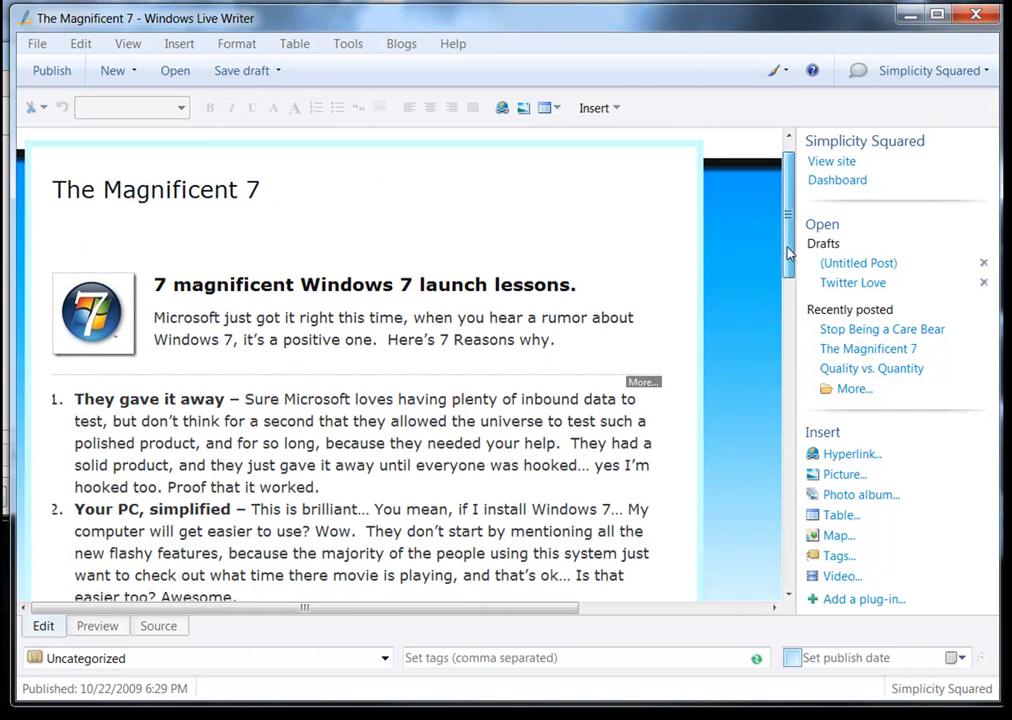
scroll(down, 3)
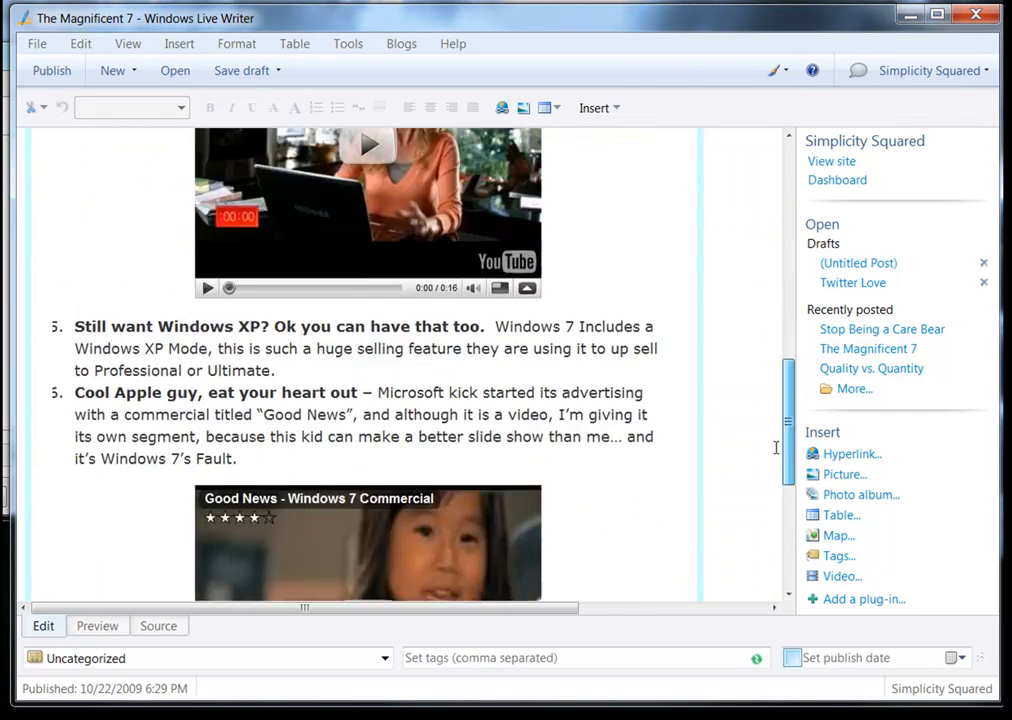
scroll(down, 3)
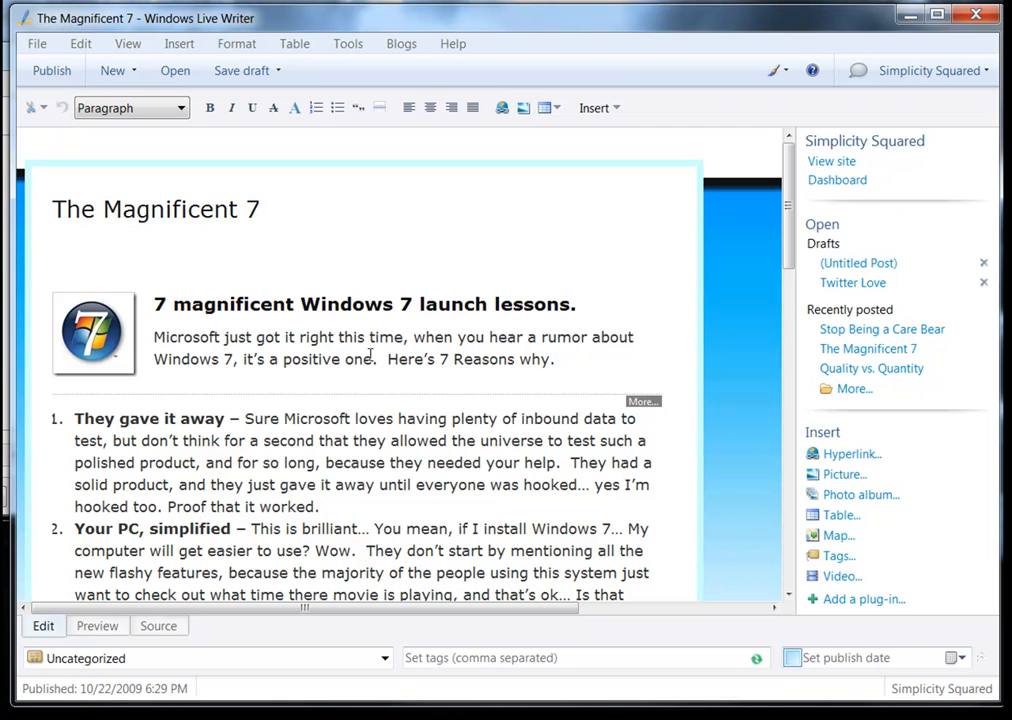
mouse_move(500, 536)
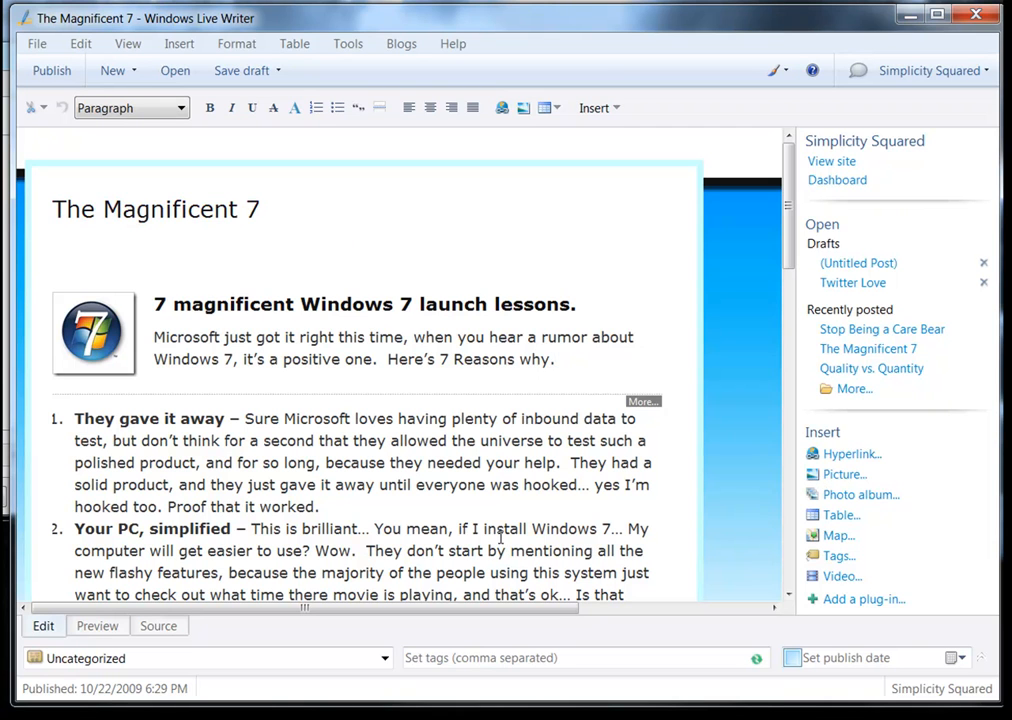
Step: Tick Uncategorized in the Set categories list, then view the blog homepage in Firefox
click(556, 359)
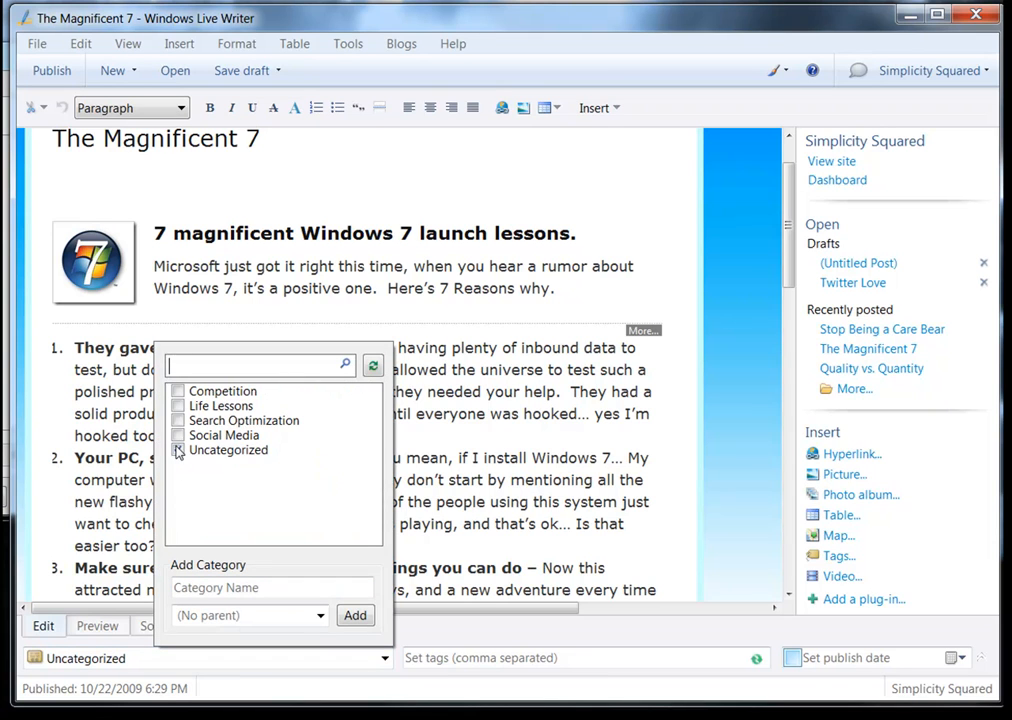
click(178, 450)
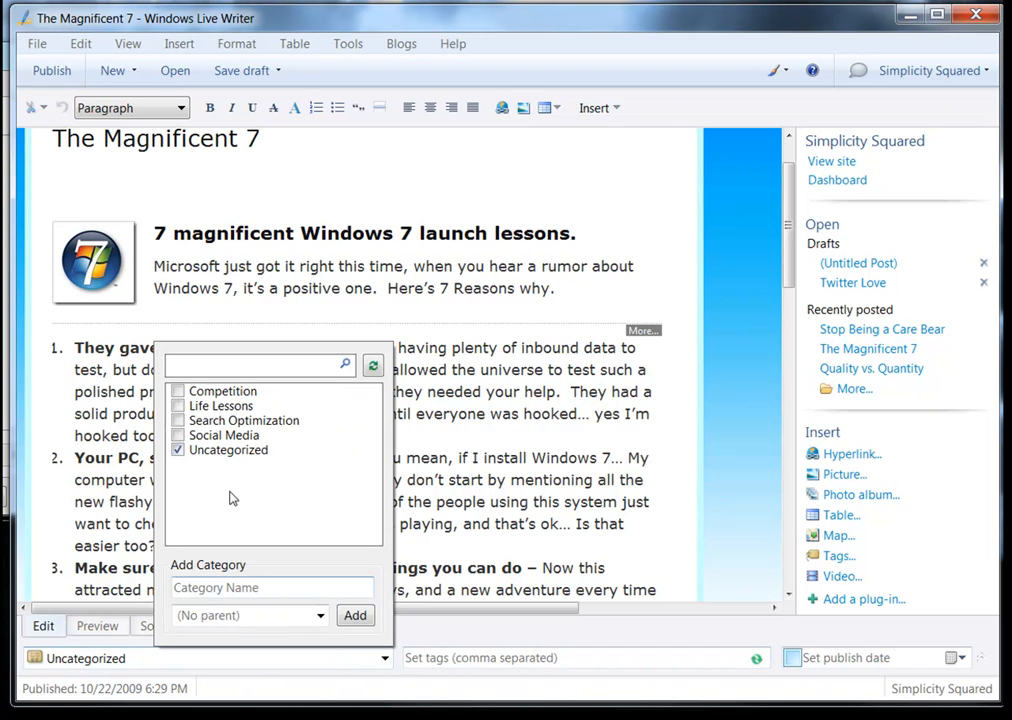
mouse_move(233, 428)
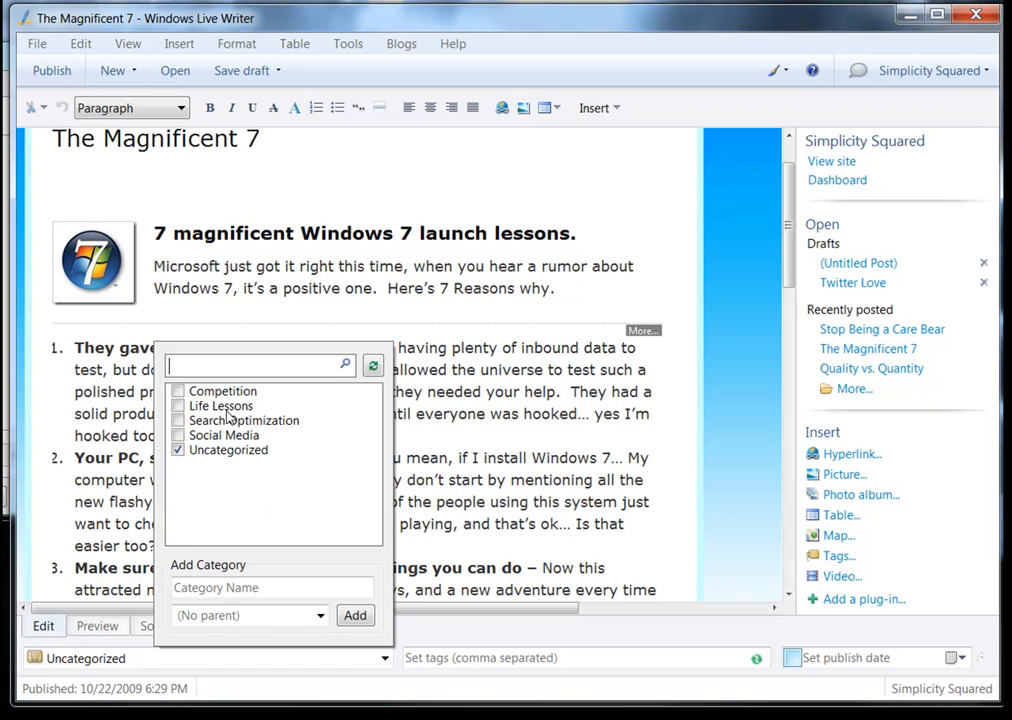
mouse_move(272, 438)
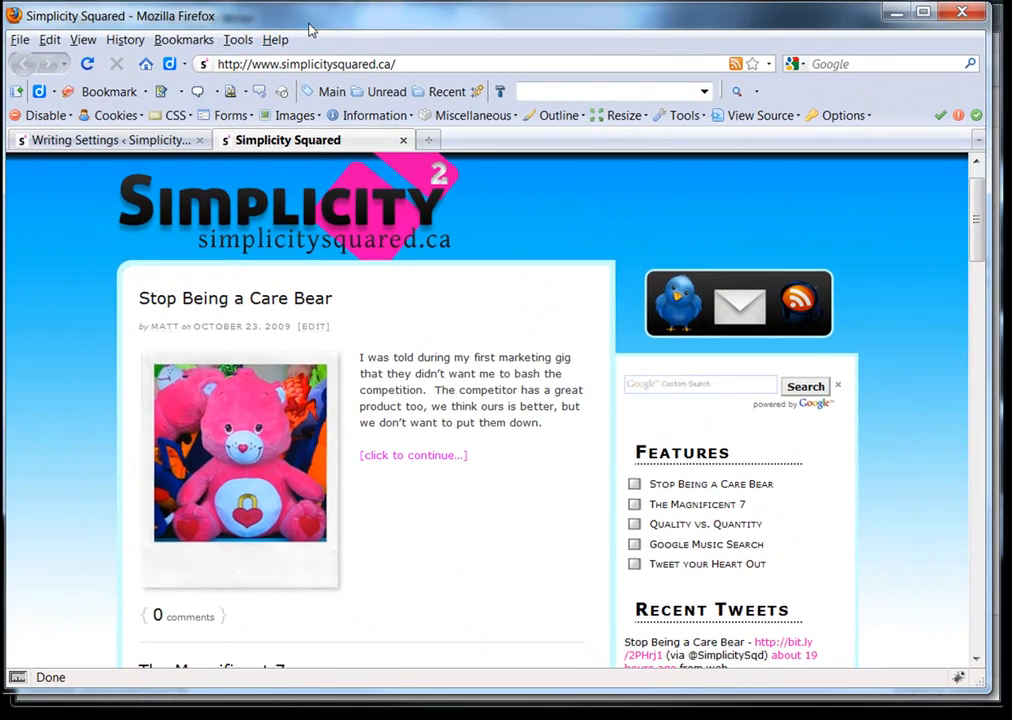
scroll(down, 3)
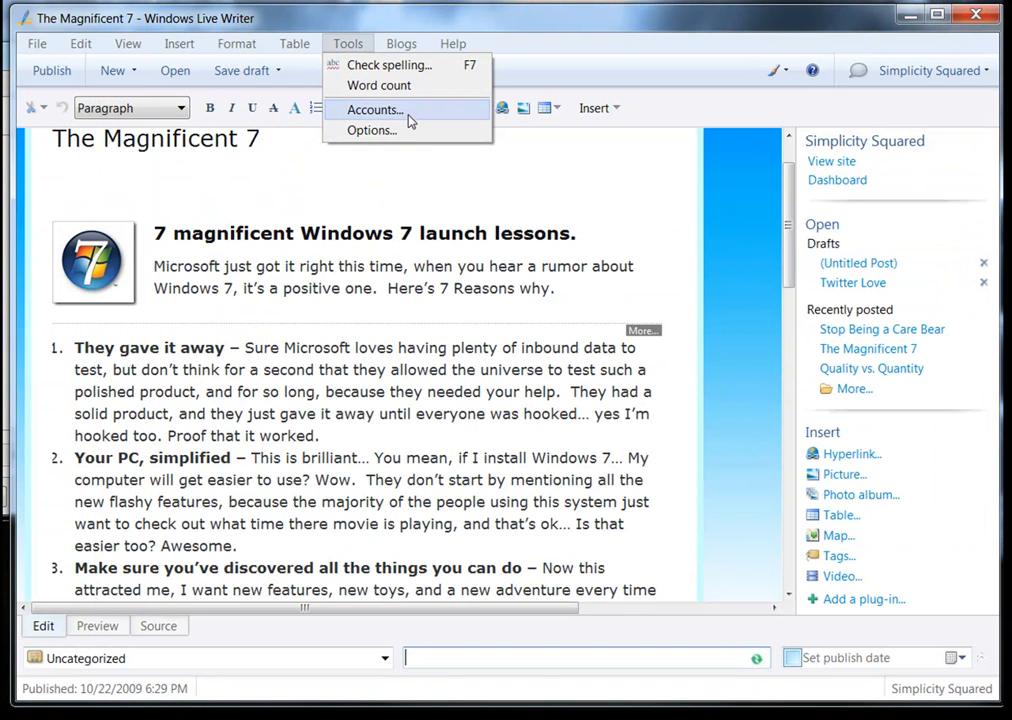
Step: Browse the Options pages: Accounts, Blog This, Auto Linking, Ping Servers, Web Proxy, Plug-ins
click(371, 130)
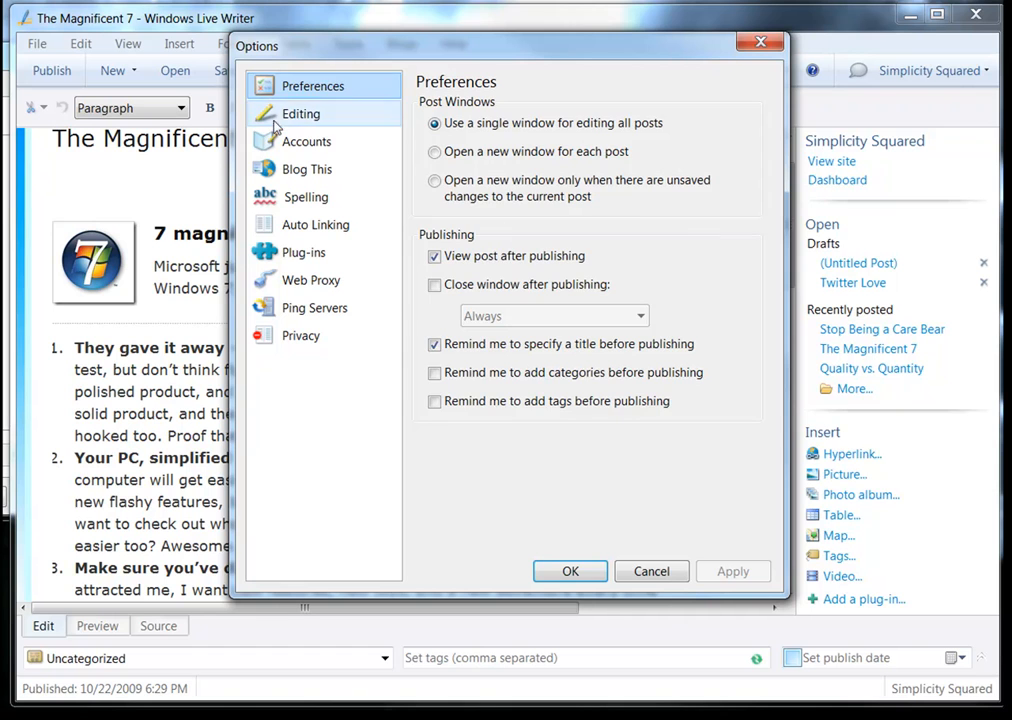
click(306, 141)
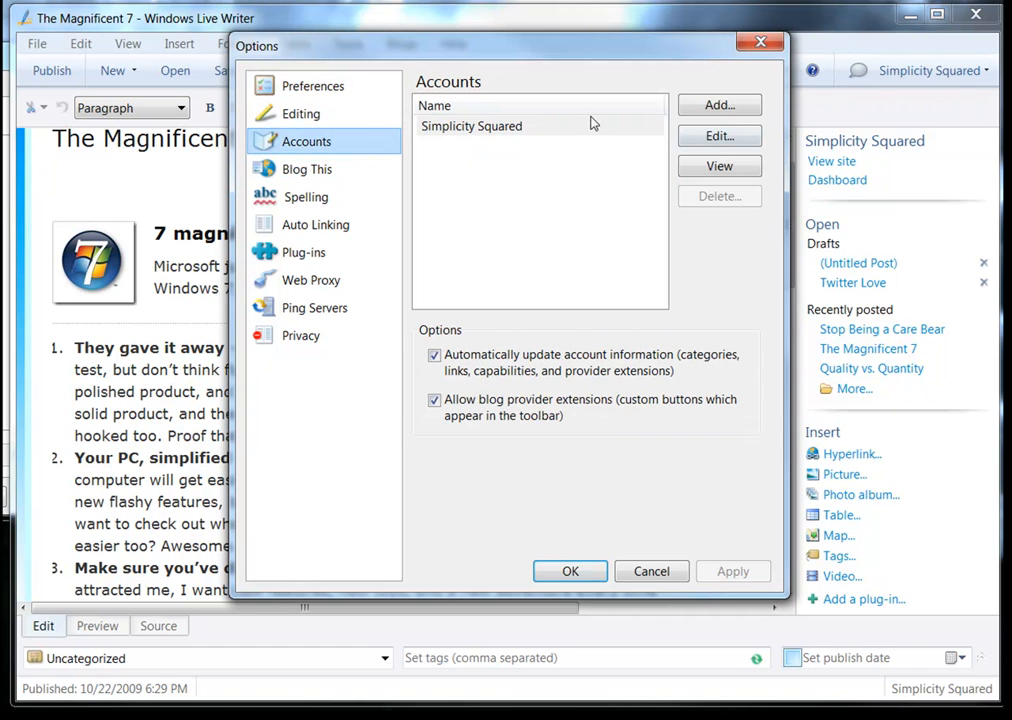
click(307, 169)
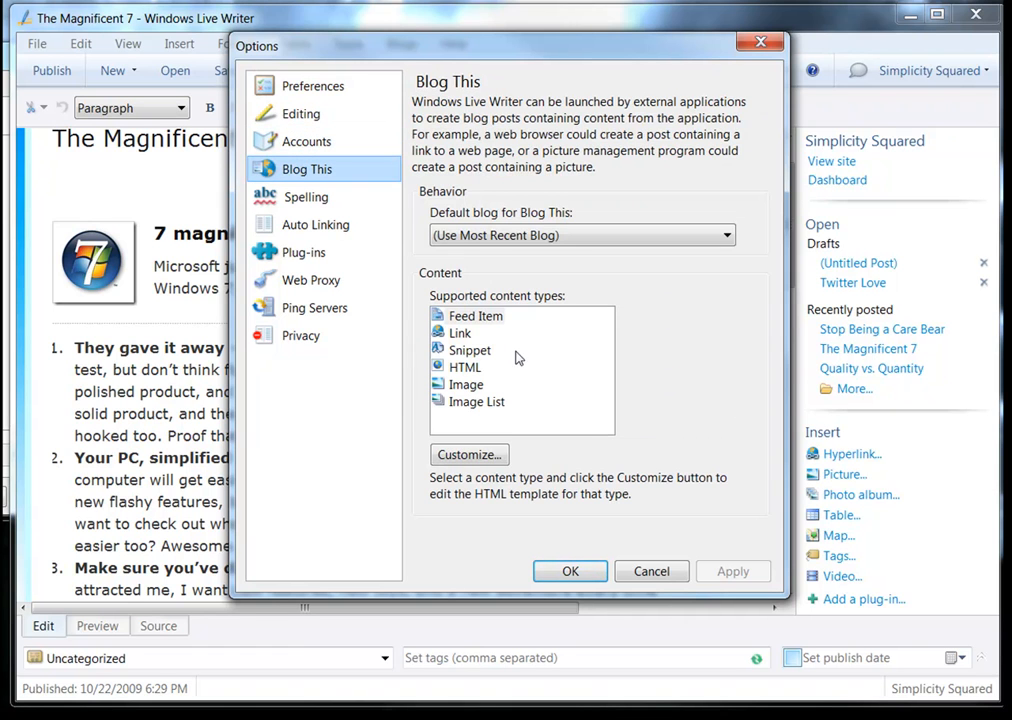
mouse_move(465, 364)
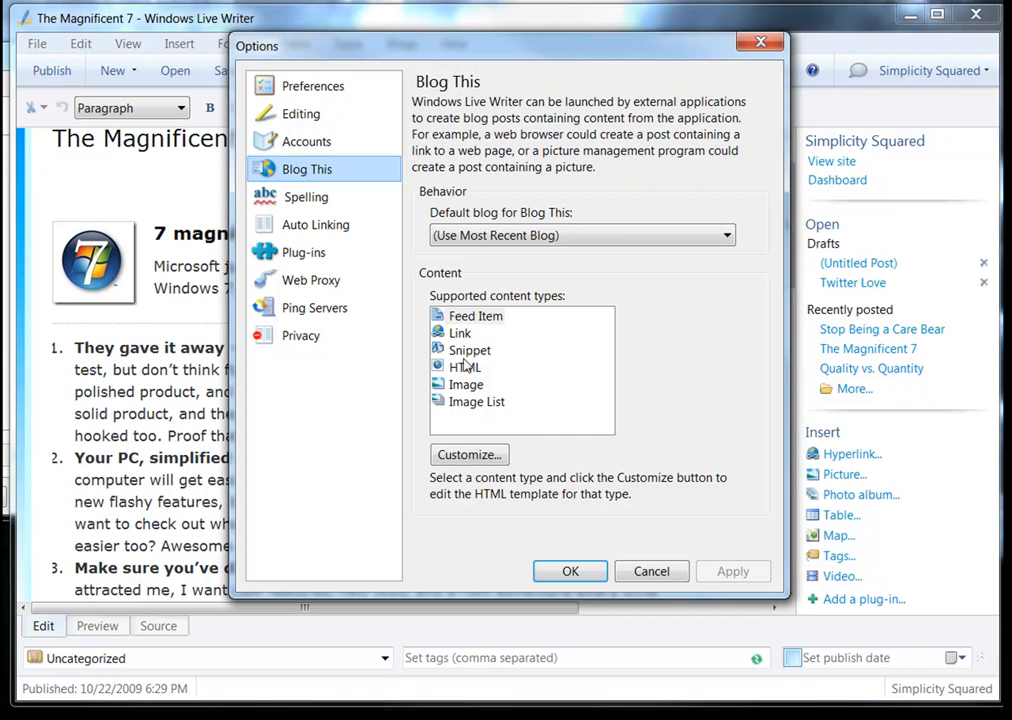
mouse_move(306, 196)
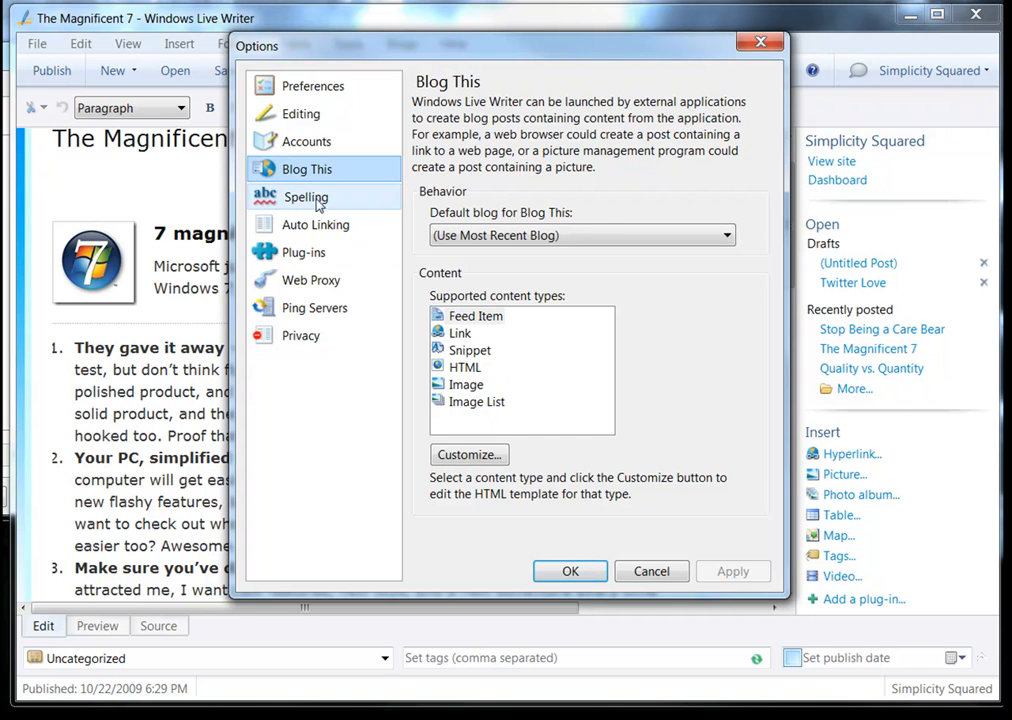
click(315, 224)
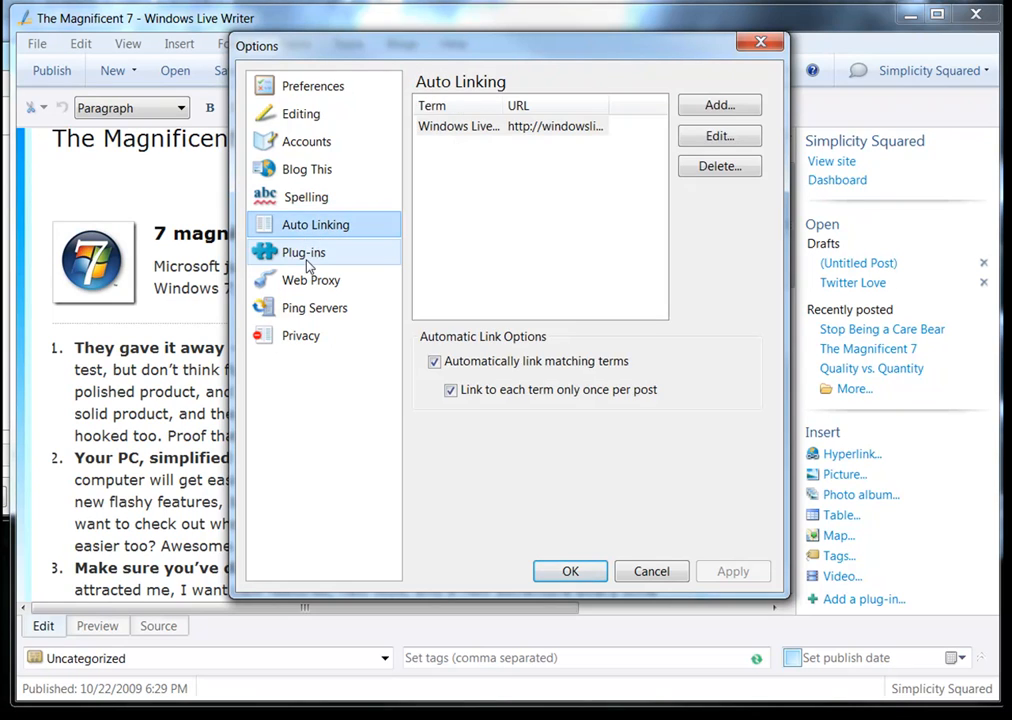
click(314, 307)
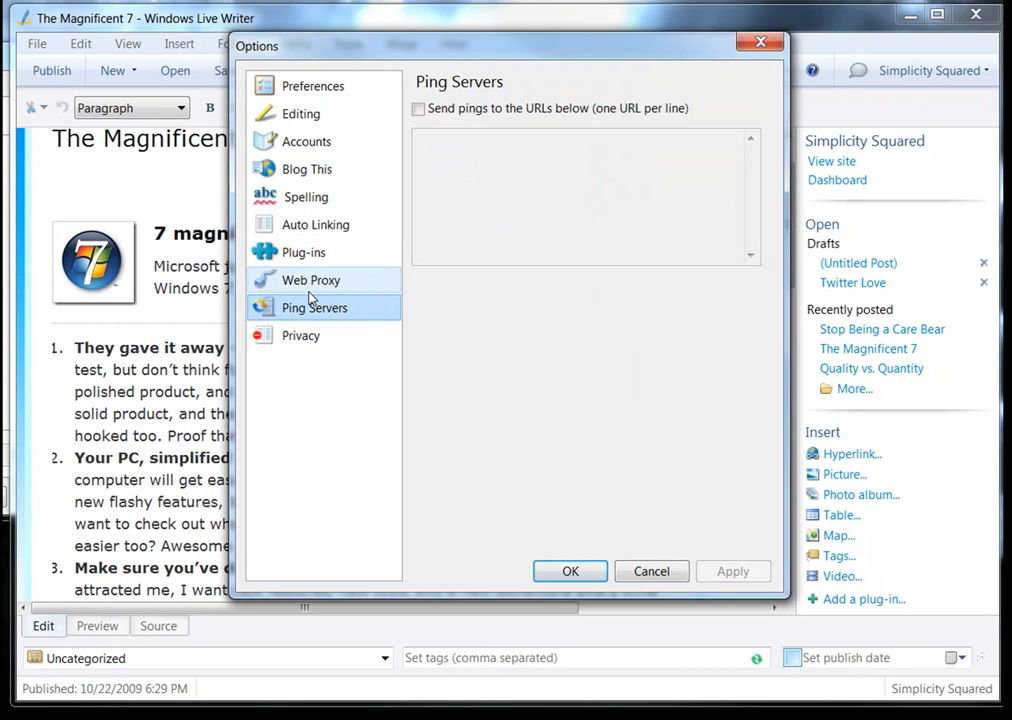
click(311, 280)
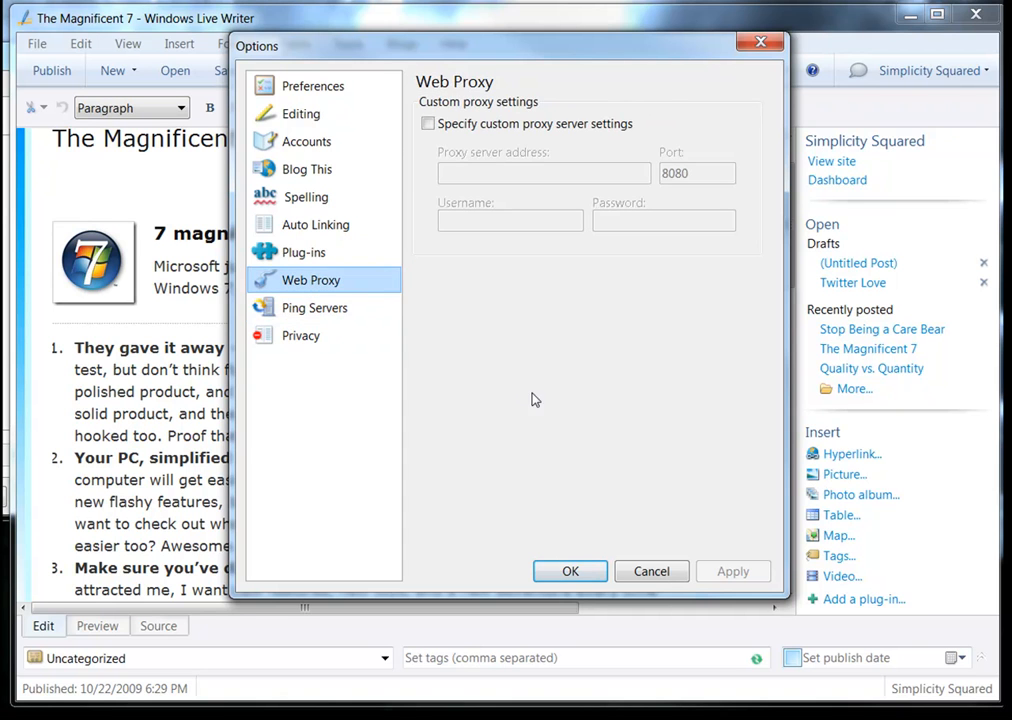
click(303, 252)
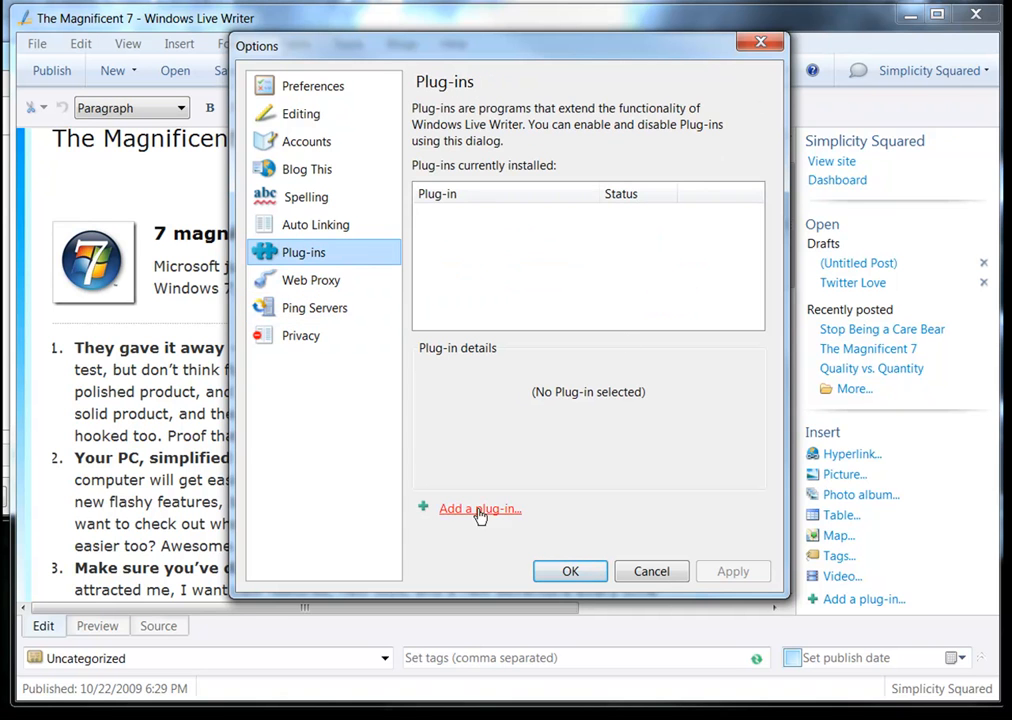
Step: Open Add a plug-in and scroll through the Windows Live Gallery plug-in listings
click(480, 509)
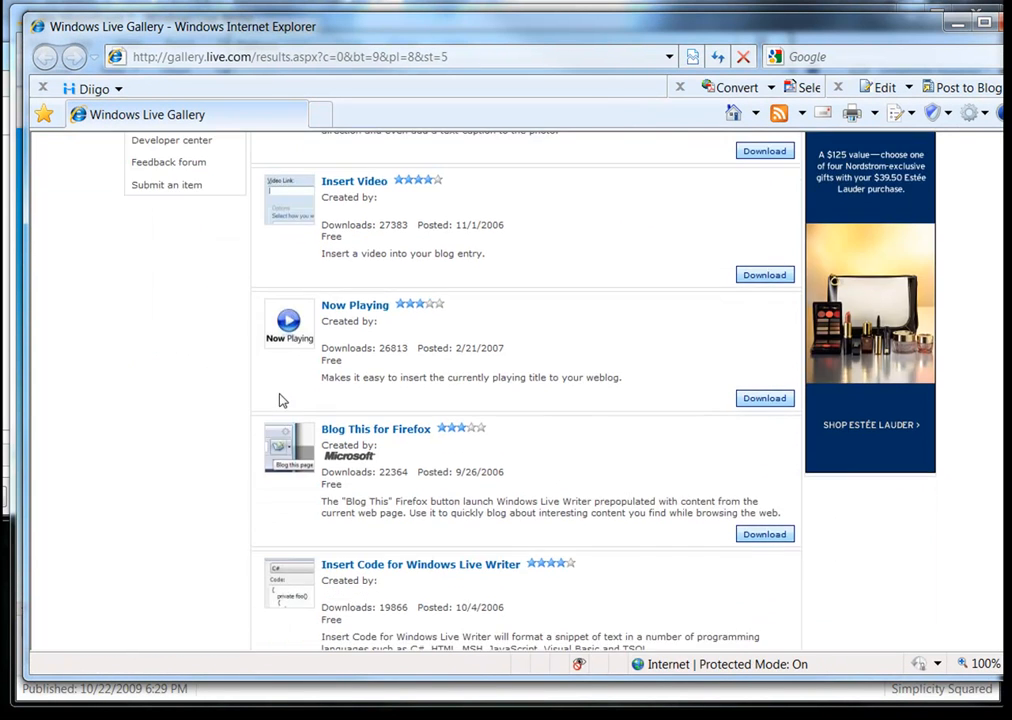
scroll(down, 3)
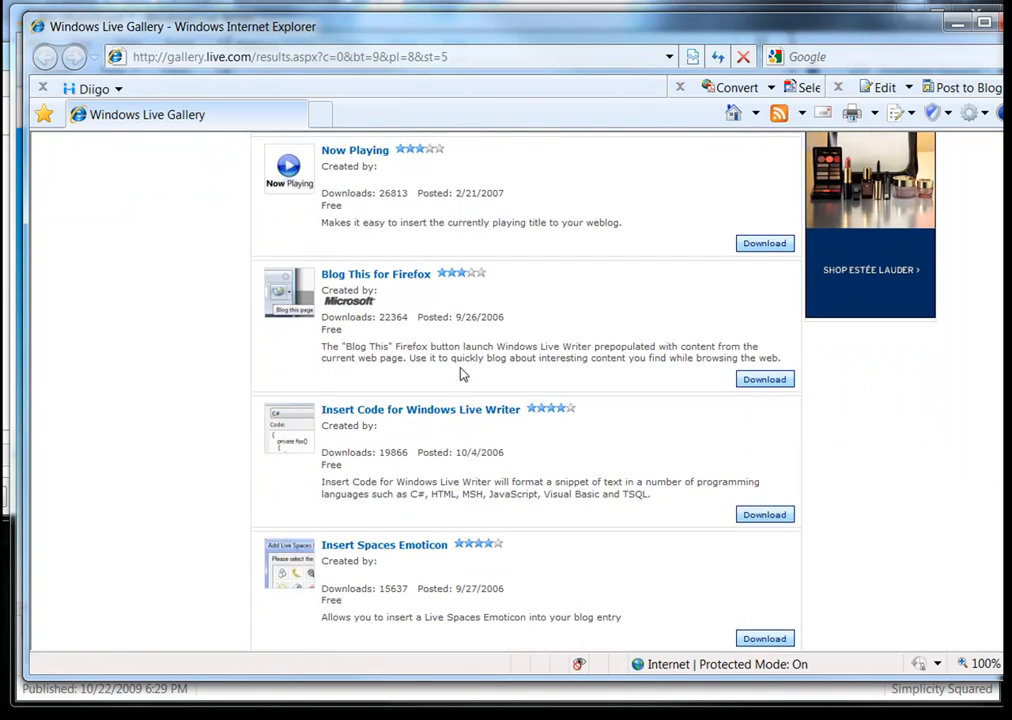
scroll(down, 3)
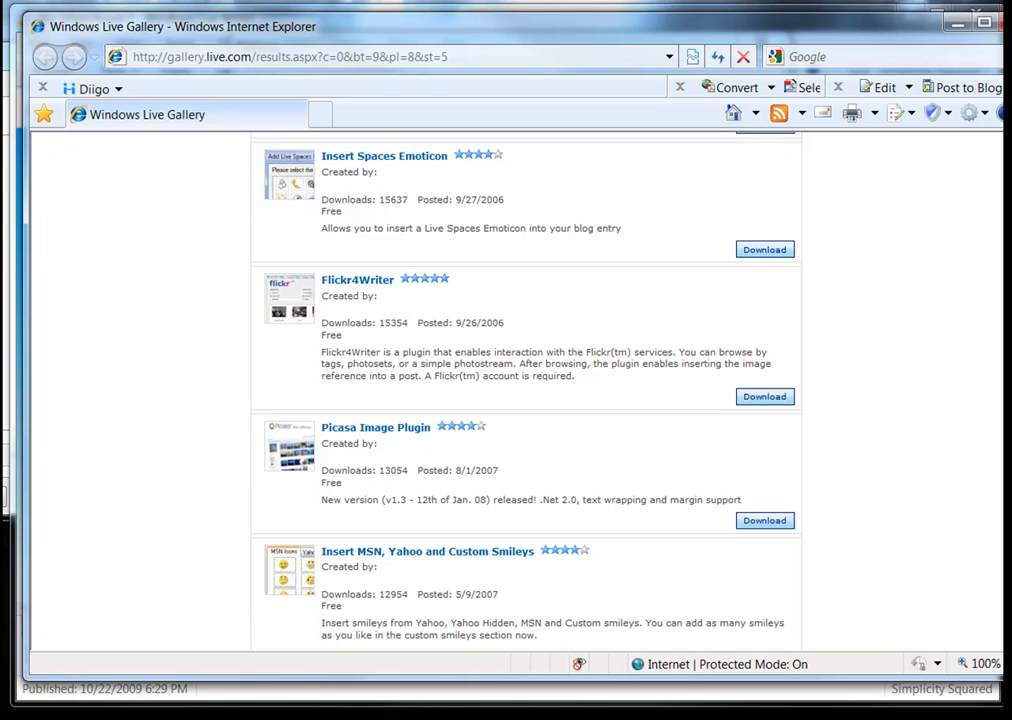
scroll(down, 3)
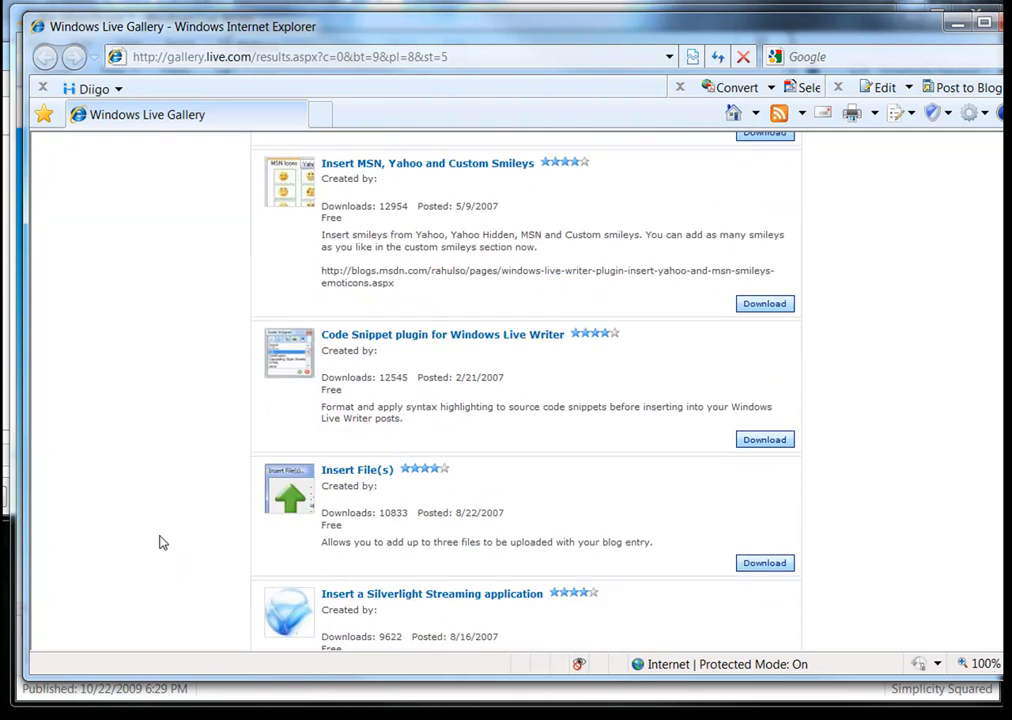
scroll(down, 3)
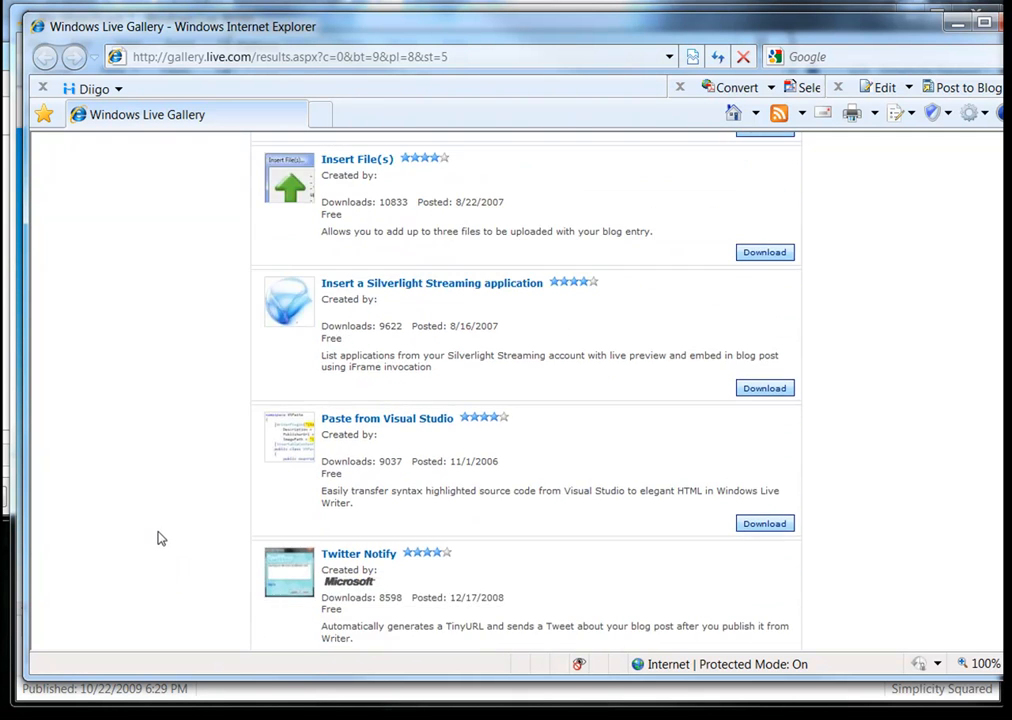
scroll(down, 3)
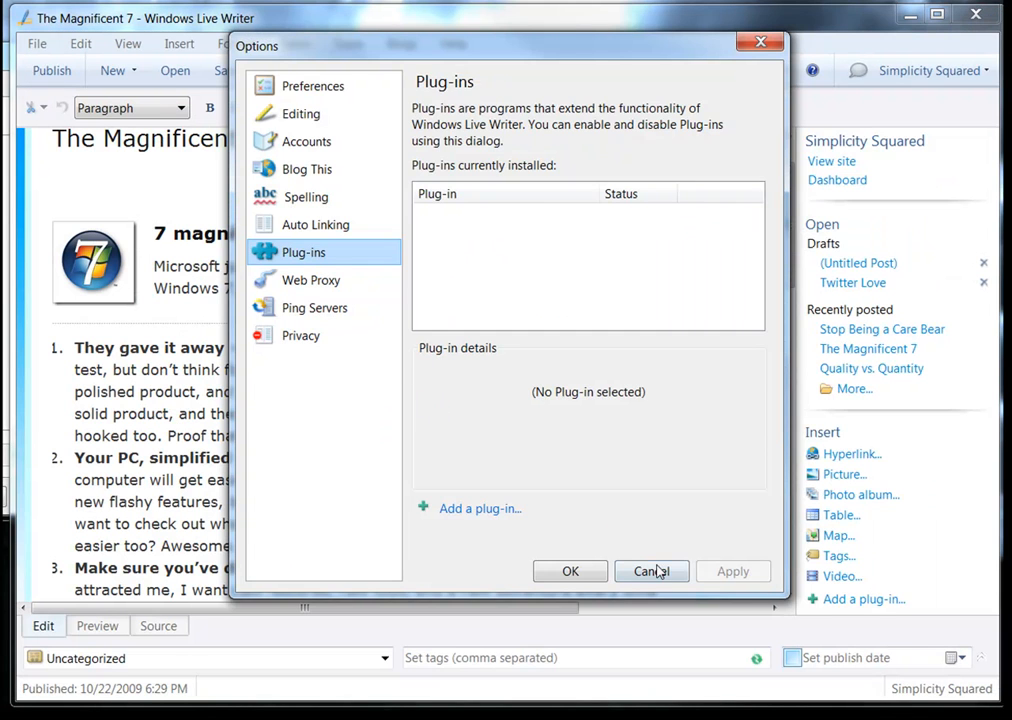
Step: Cancel the Options dialog without saving changes
click(651, 571)
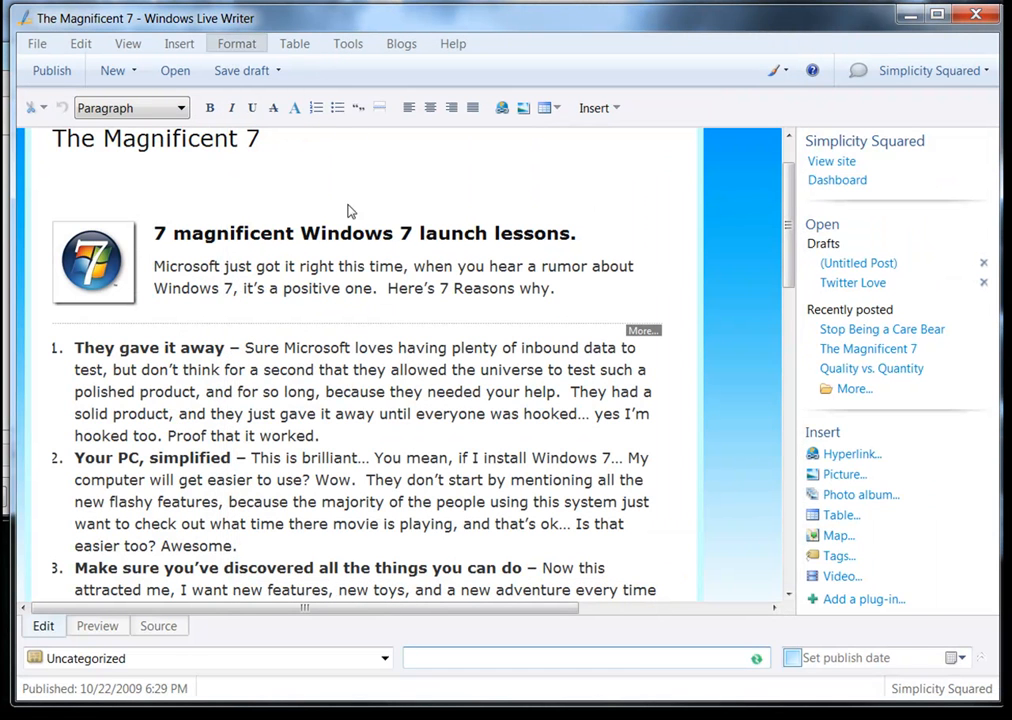
mouse_move(650, 630)
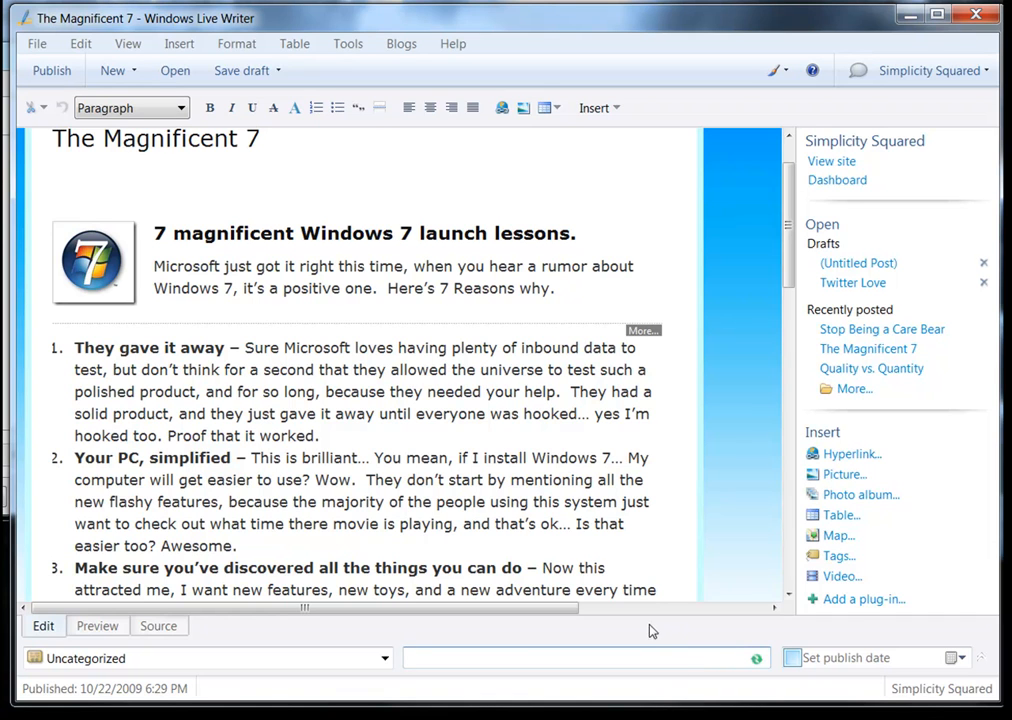